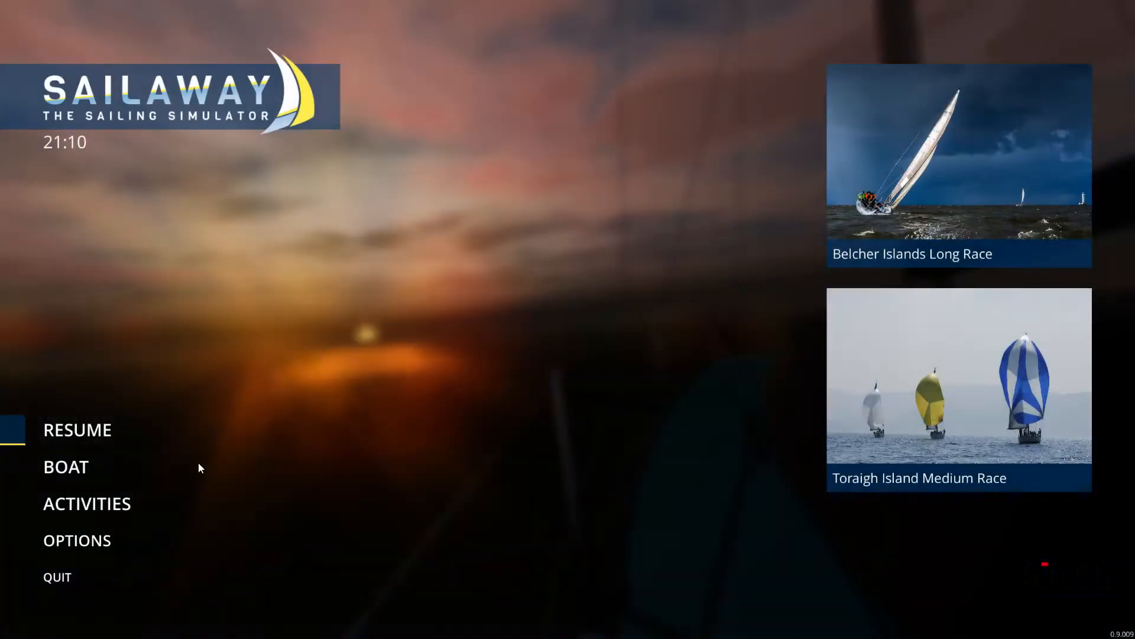
Bring up the list of your boats from the main menu
left_click(65, 466)
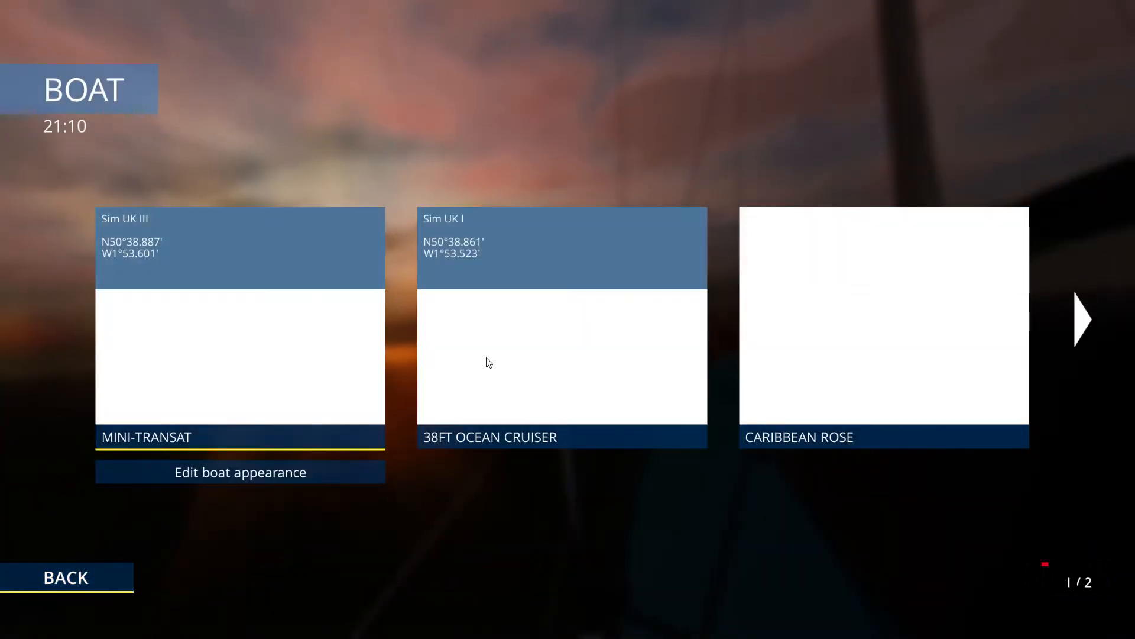
left_click(1082, 318)
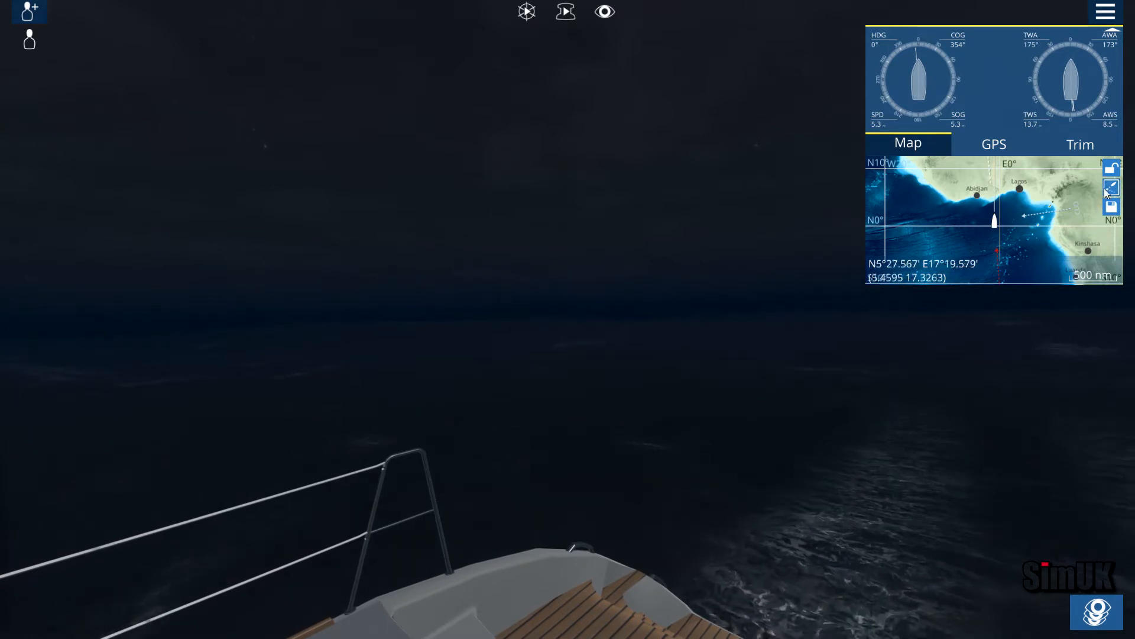
mouse_move(1112, 187)
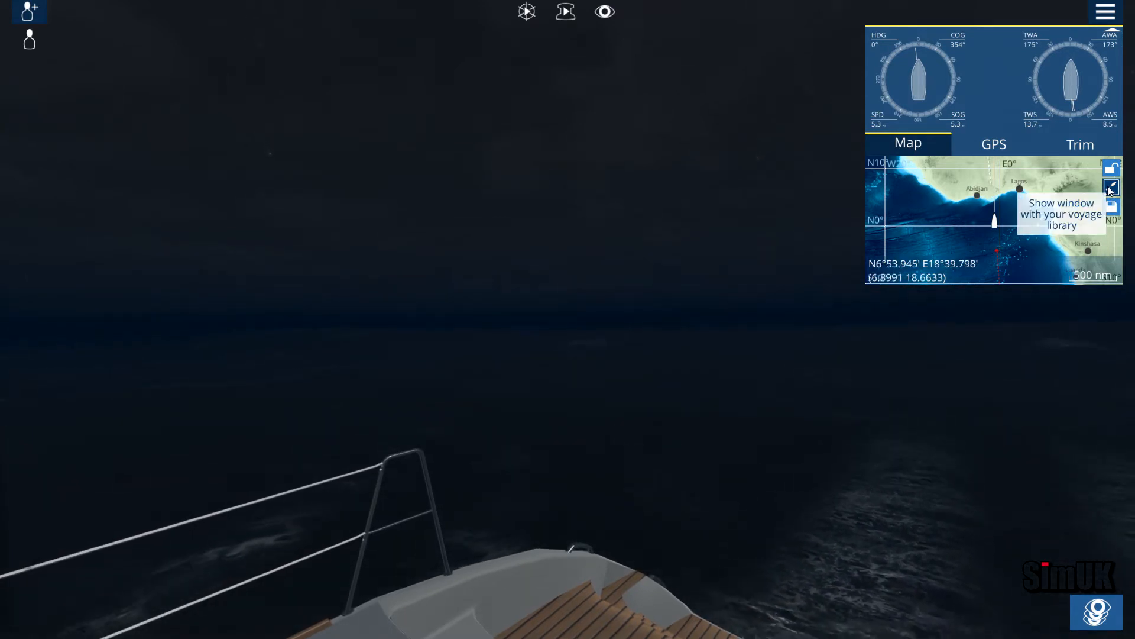
left_click(1112, 187)
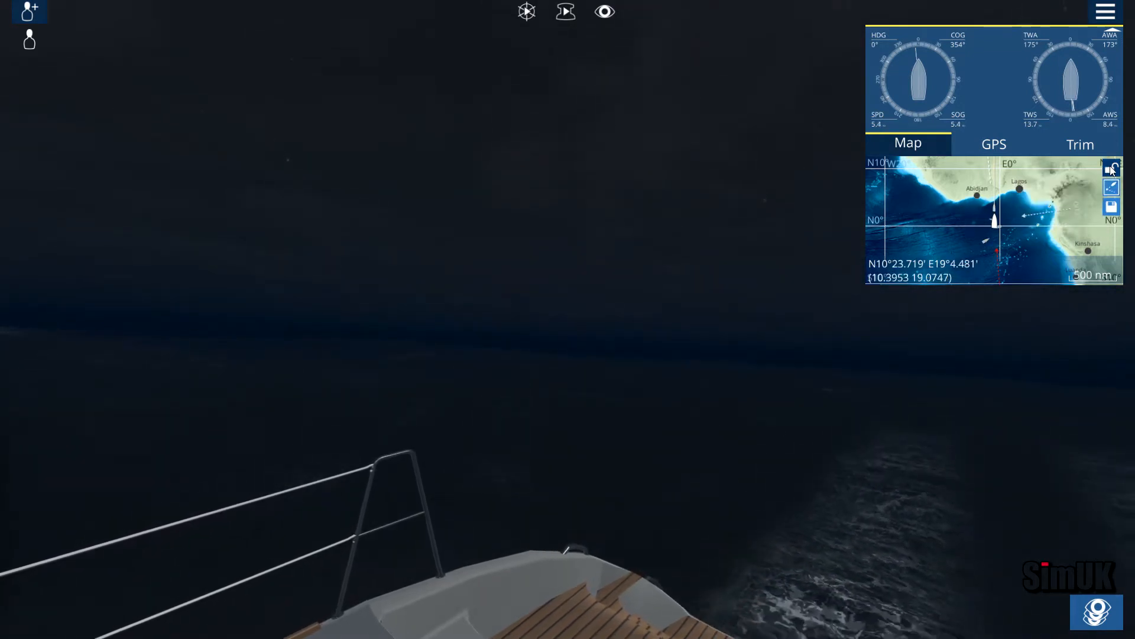
mouse_move(1112, 167)
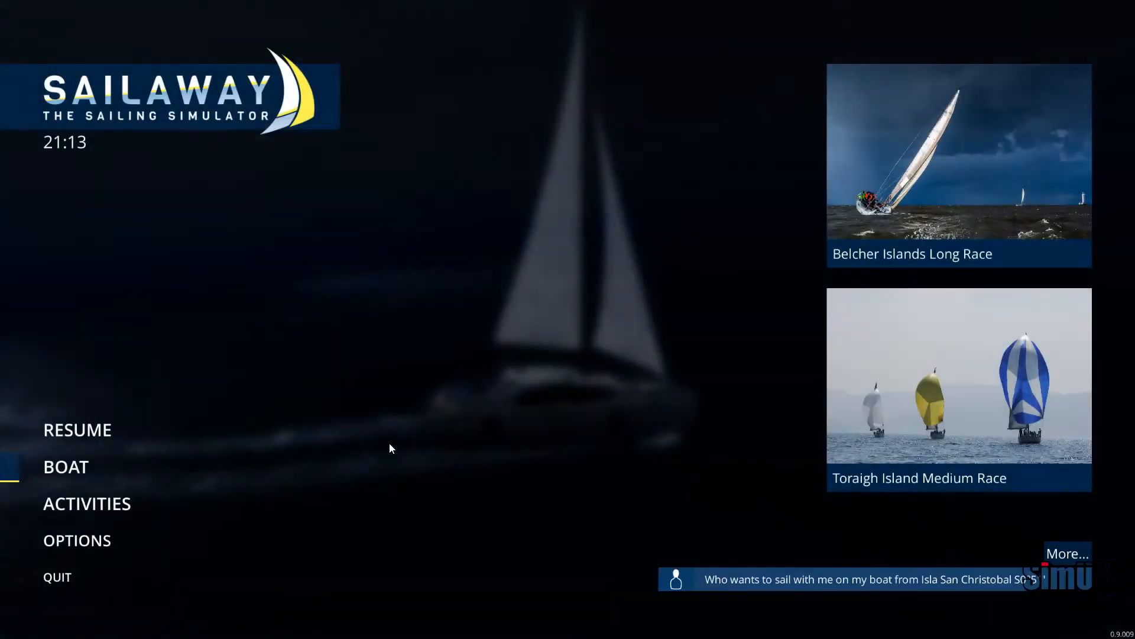
Enter the boat appearance editor, peek at the customization packs, and select the Boat name entry
left_click(65, 466)
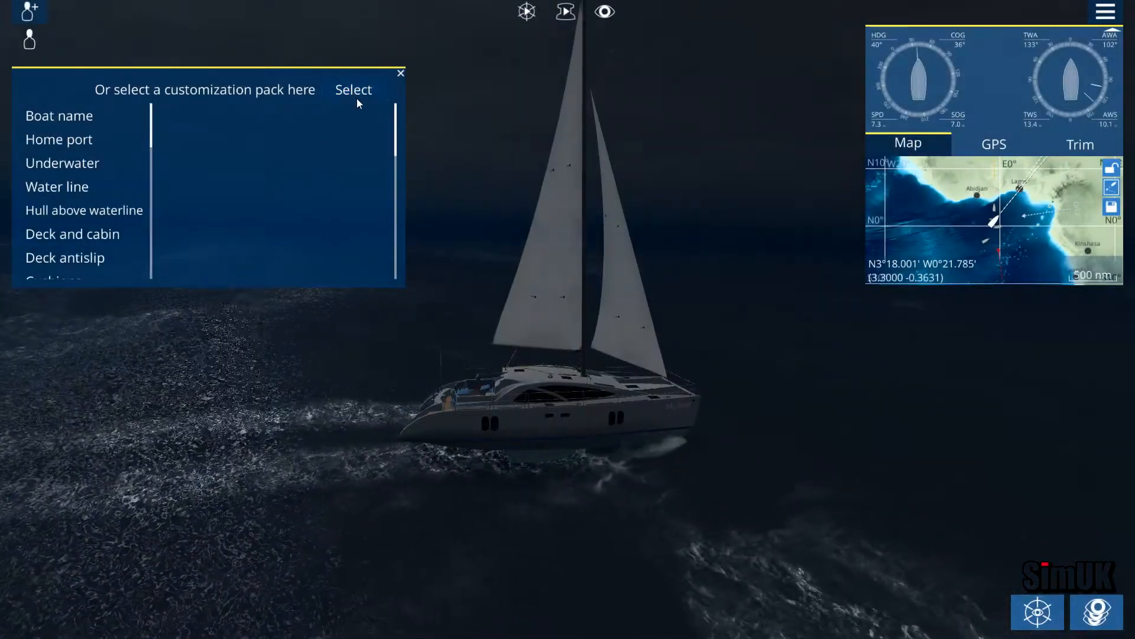
left_click(353, 89)
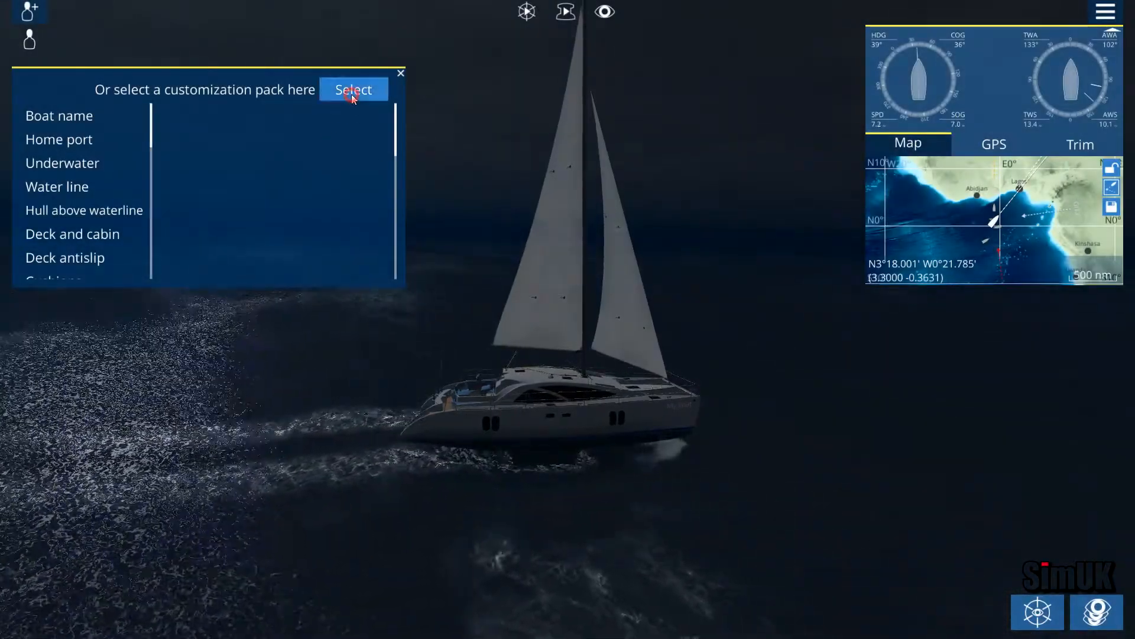
left_click(354, 88)
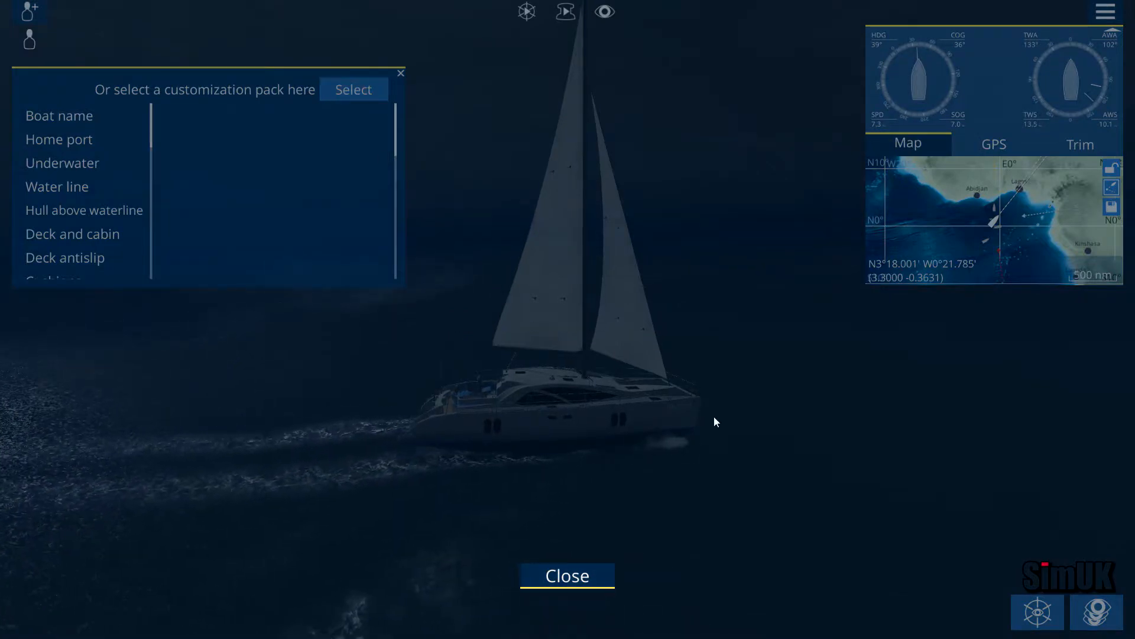
mouse_move(547, 23)
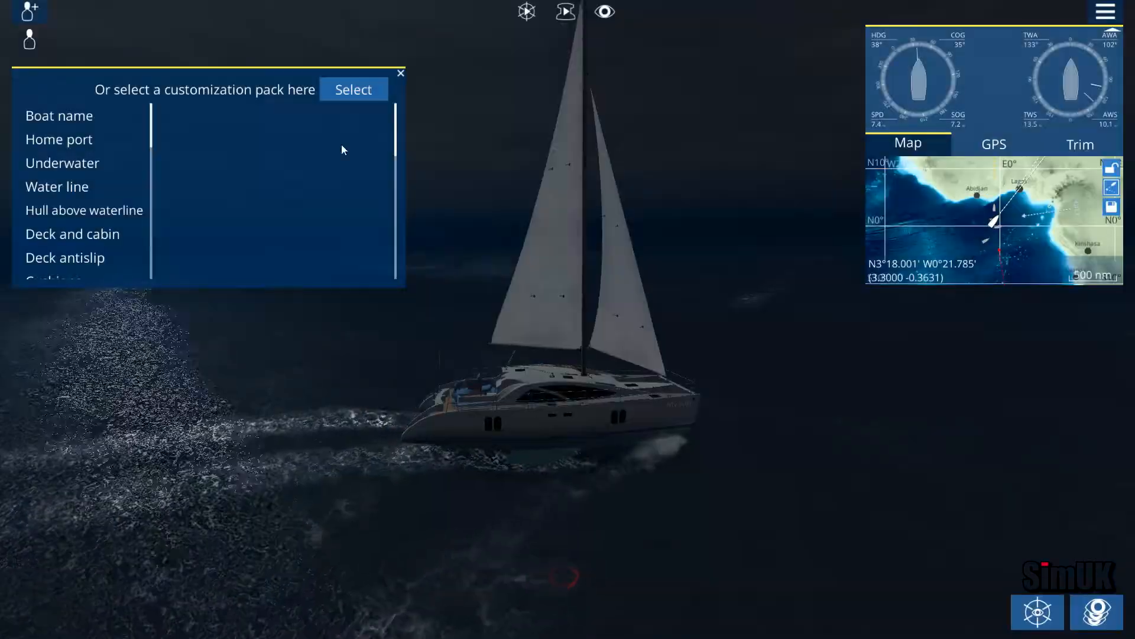
left_click(59, 114)
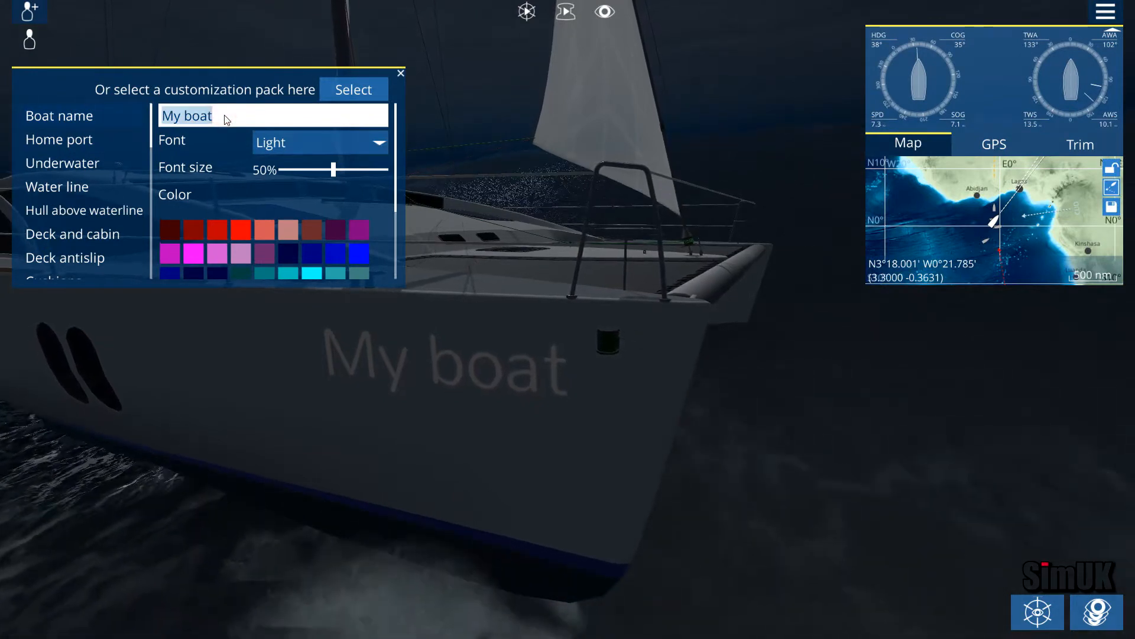
Name the catamaran 'Simj UK Cat I' and enter 'Poole' as its home port
type("Simj UK Cat I")
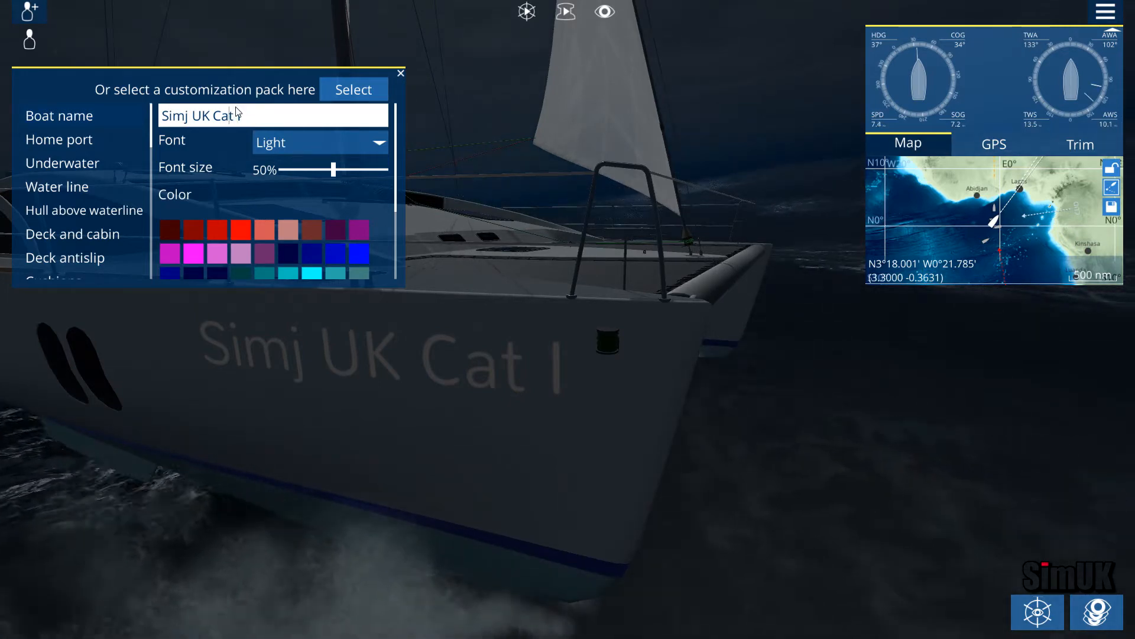
key("Backspace")
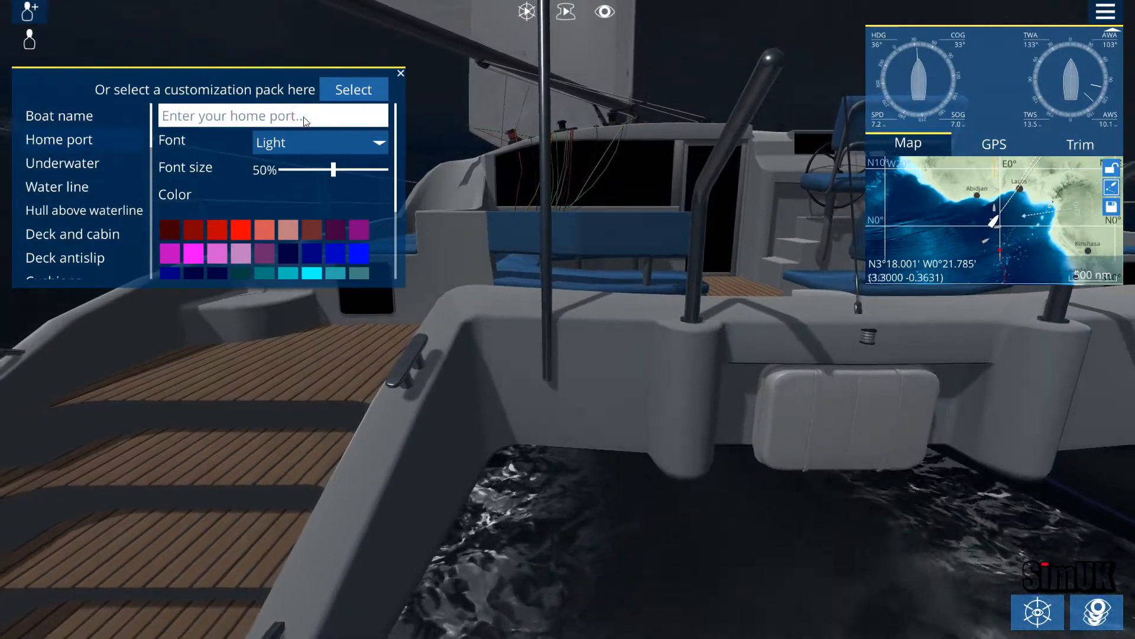
type("Poole")
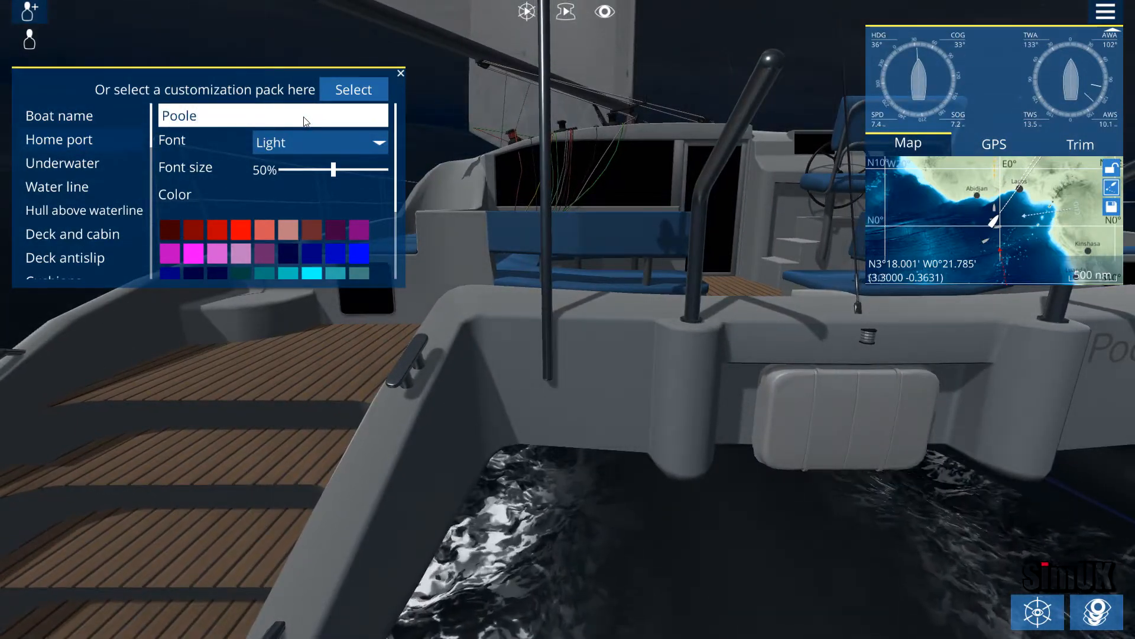
mouse_move(685, 376)
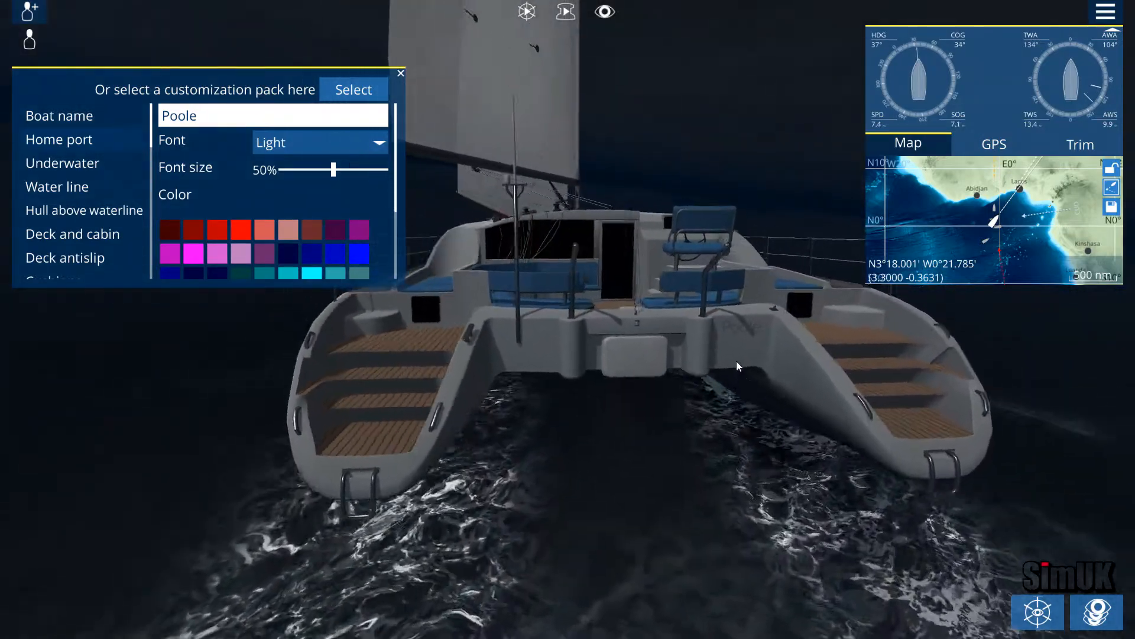
Select another customisable part of the catamaran, showing its colour palette
left_click(63, 163)
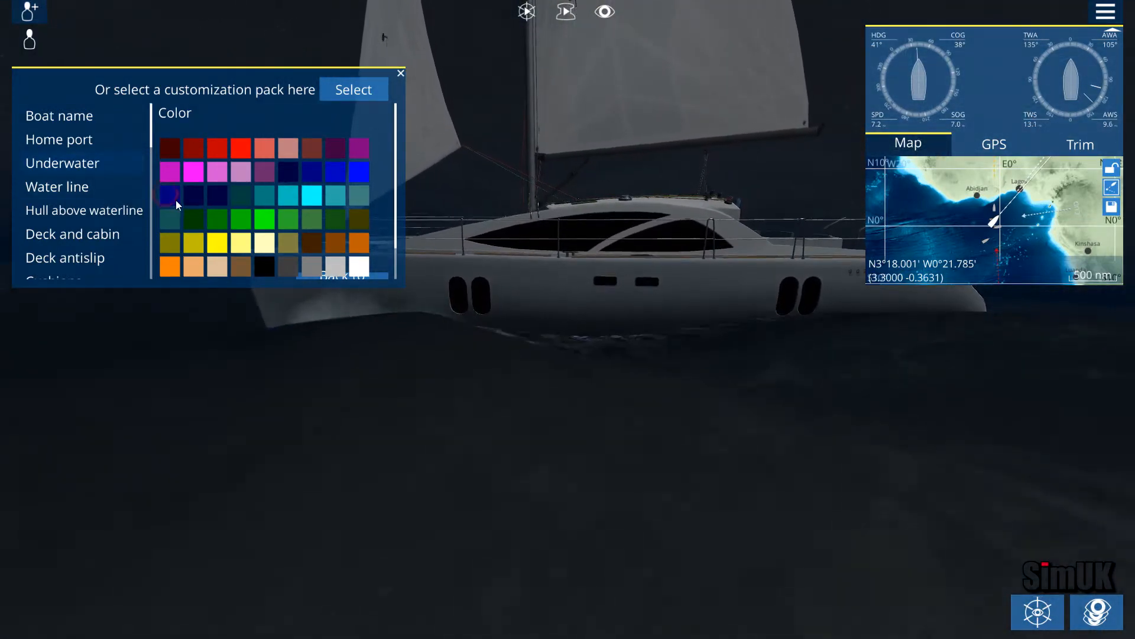
Try blue and magenta on the underwater hull and settle on dark blue
left_click(170, 195)
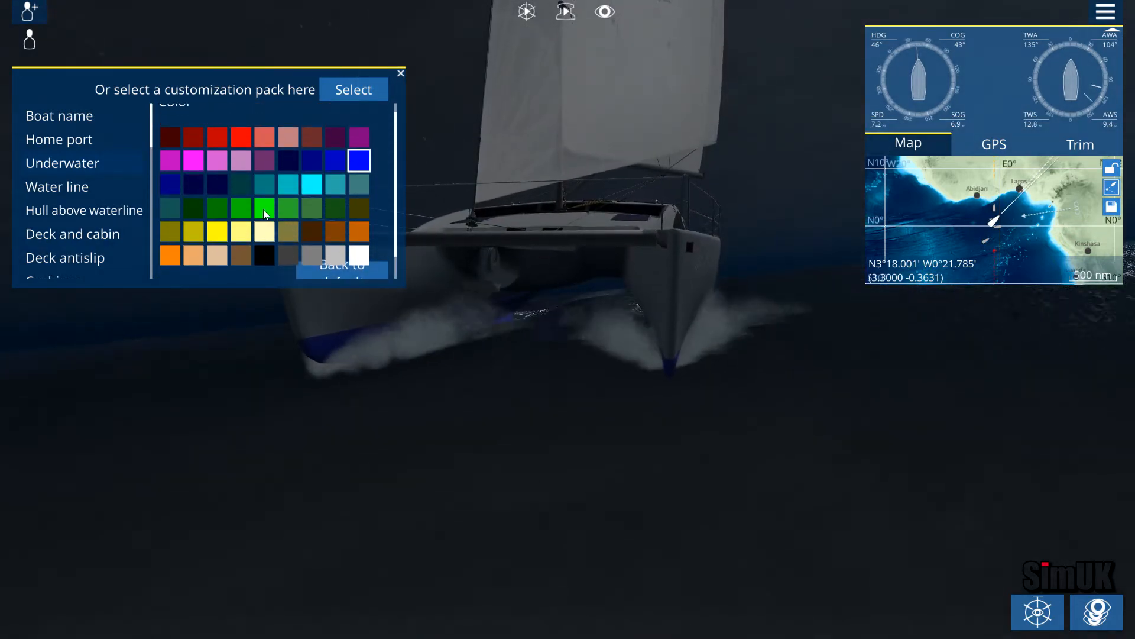
left_click(335, 160)
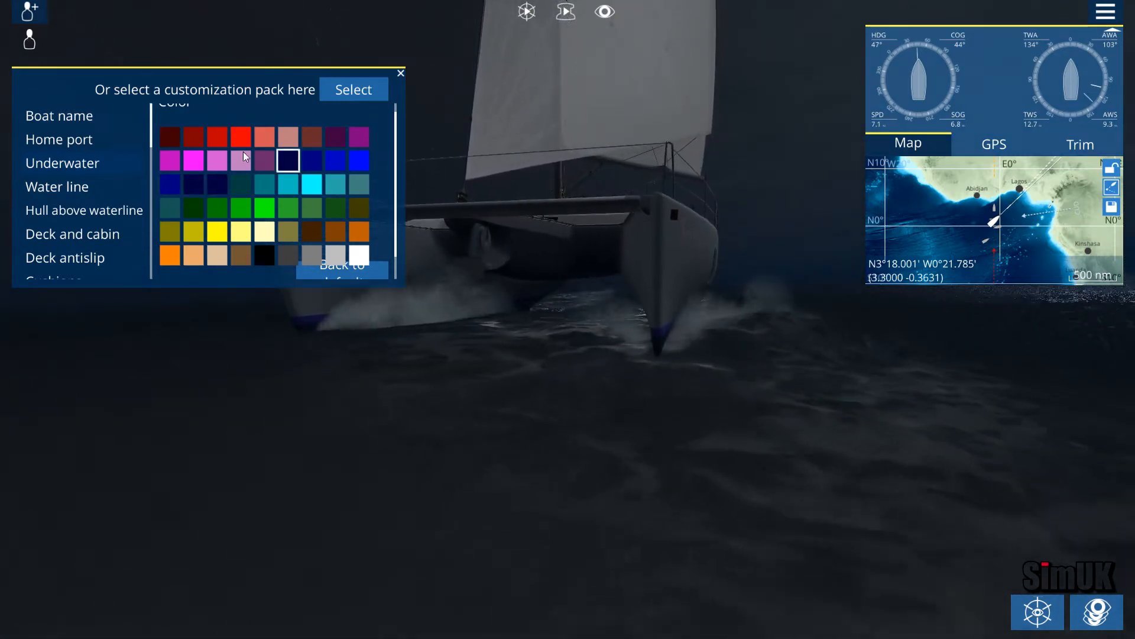
left_click(193, 160)
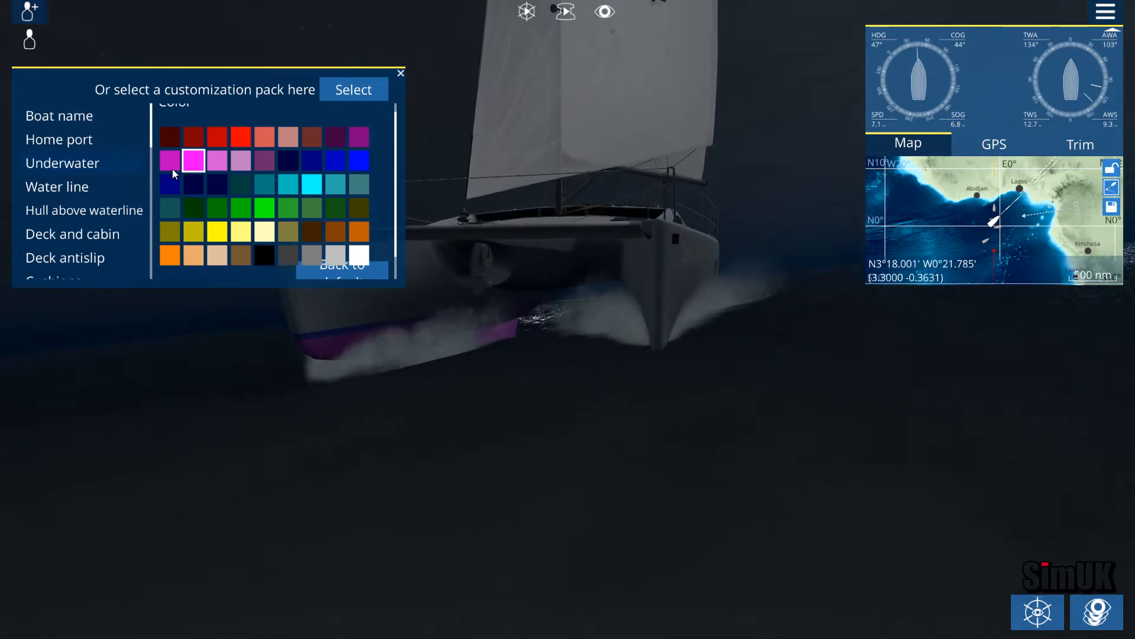
left_click(334, 159)
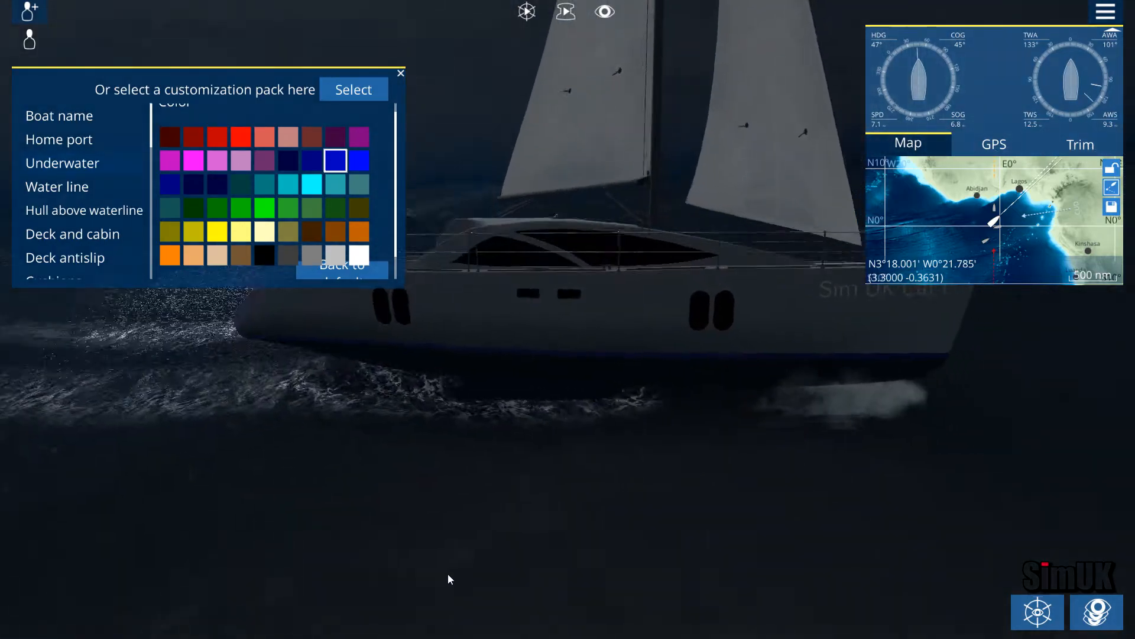
mouse_move(82, 187)
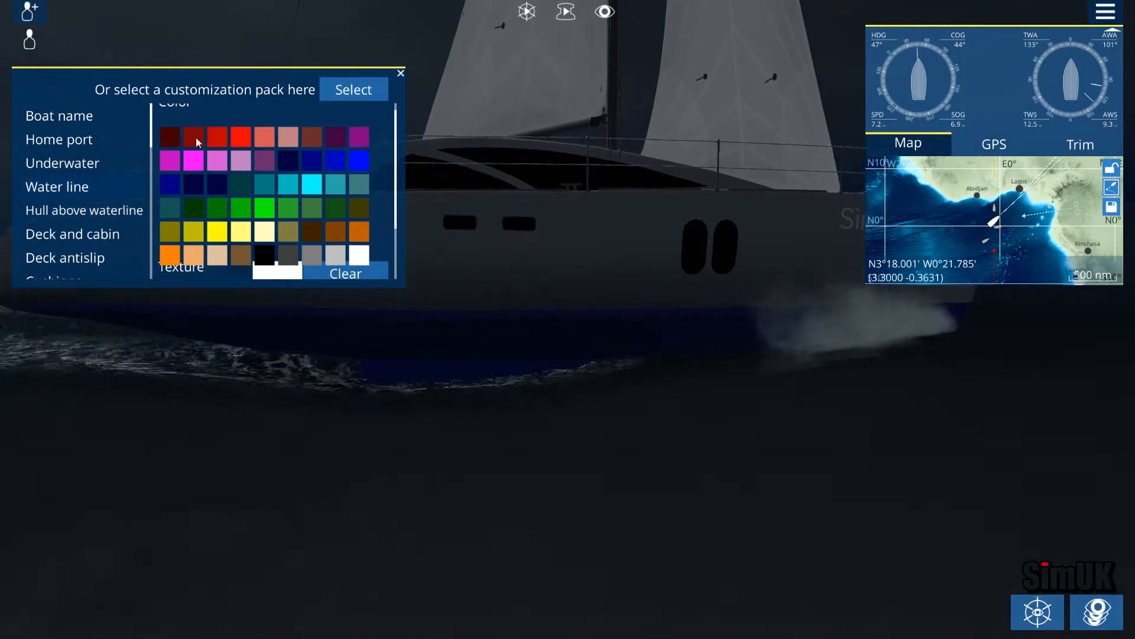
Try red on the waterline stripe, then make it yellow
left_click(241, 136)
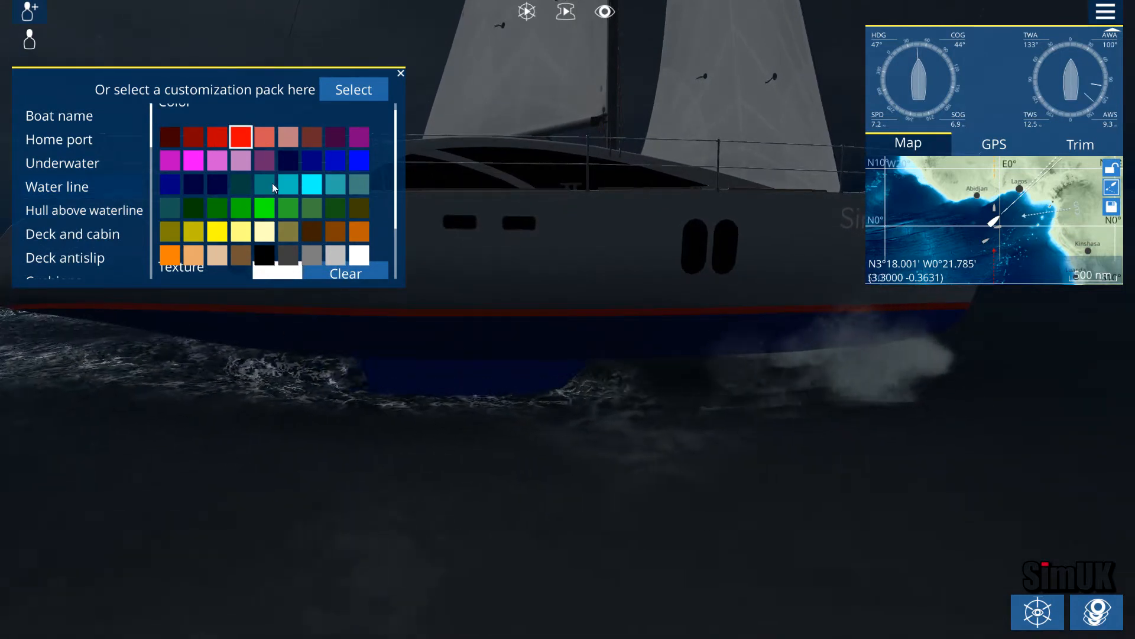
left_click(357, 161)
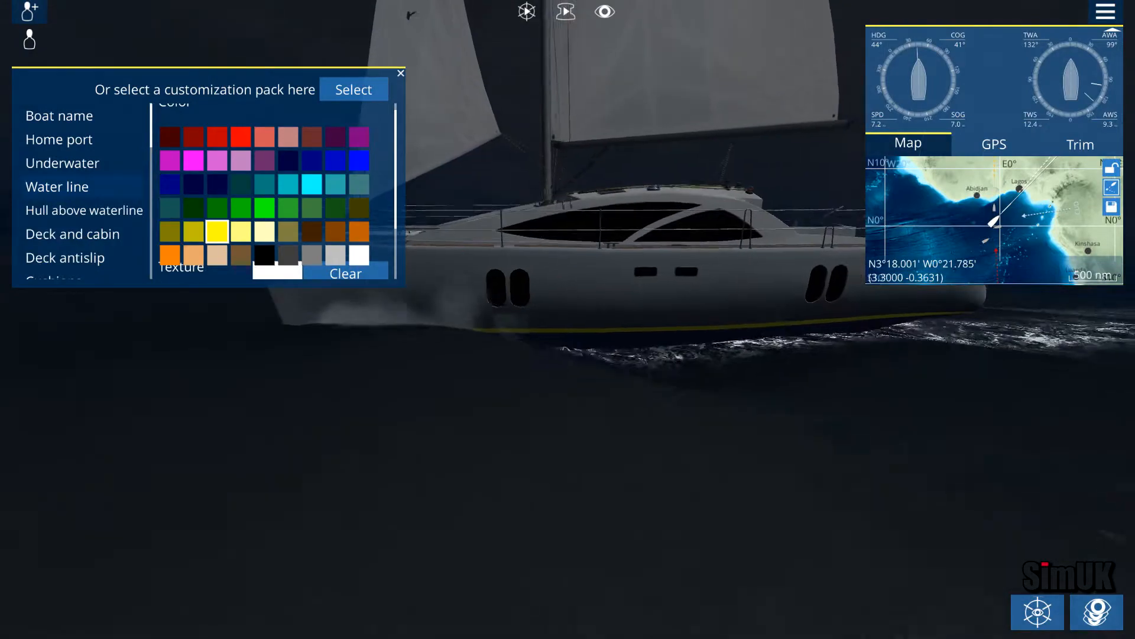
left_click(84, 211)
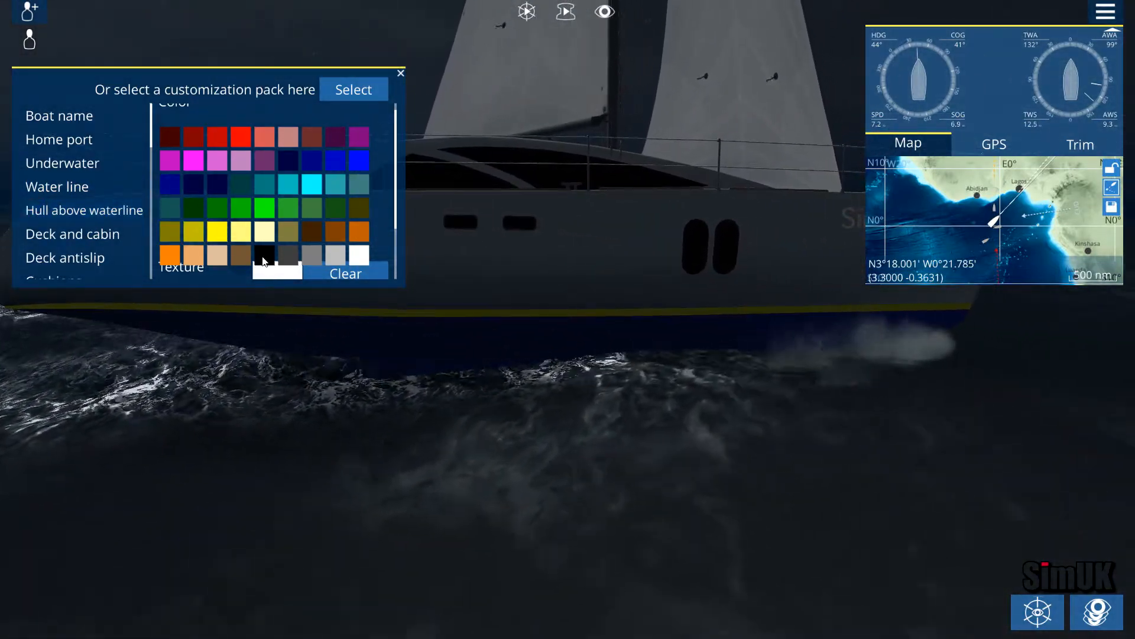
left_click(192, 185)
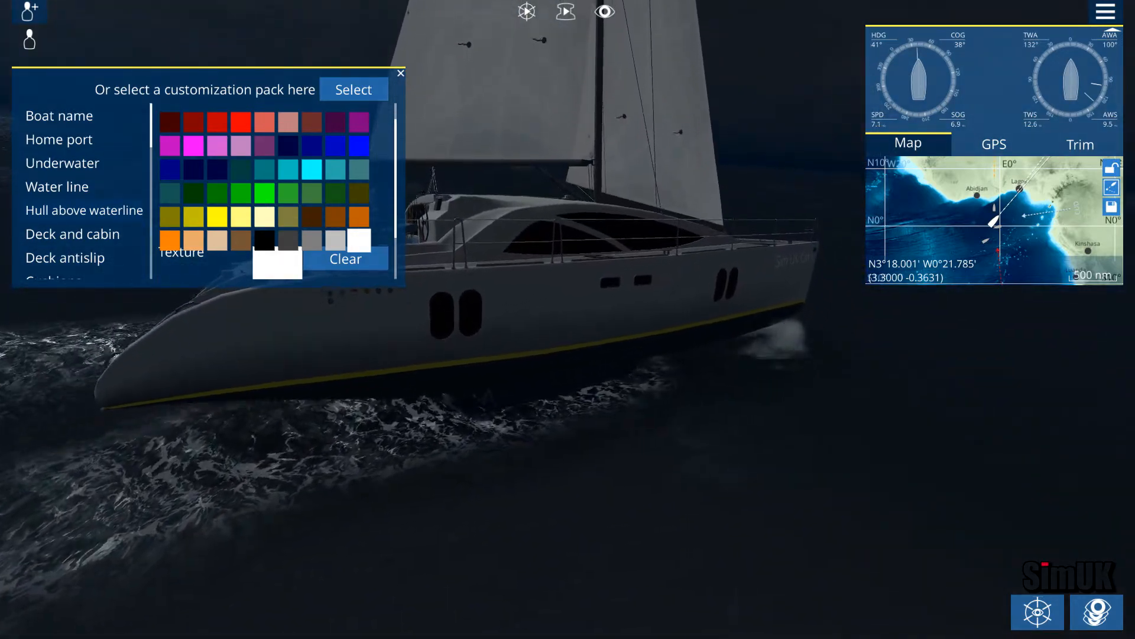
Try red on the boat name lettering and settle on navy, keeping the hull above waterline selected next
left_click(59, 114)
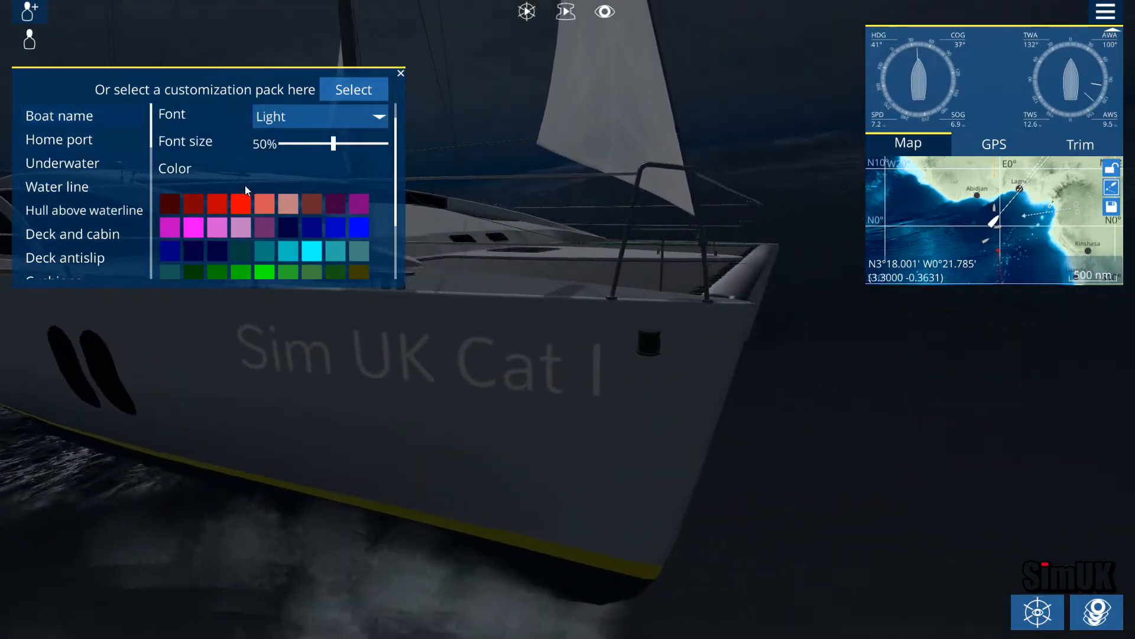
left_click(240, 203)
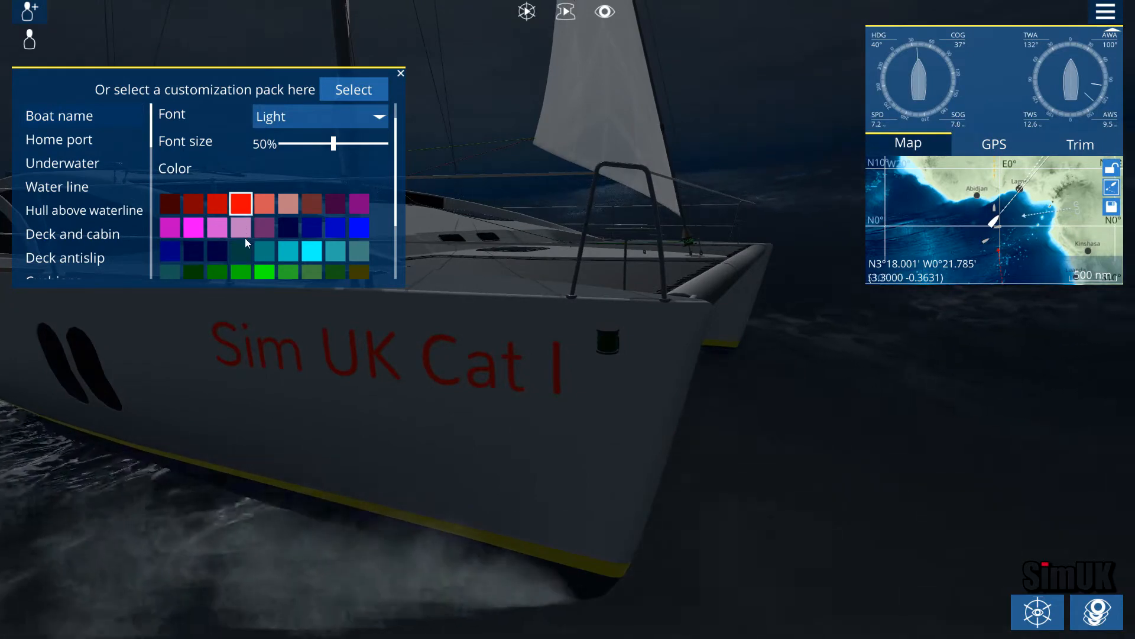
left_click(286, 227)
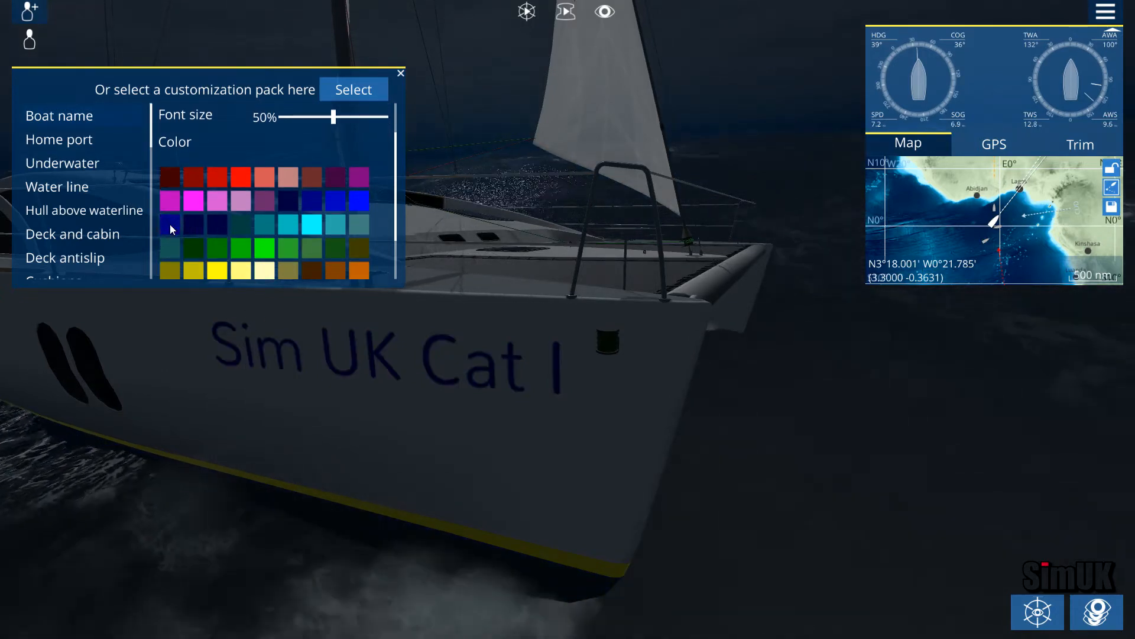
left_click(169, 224)
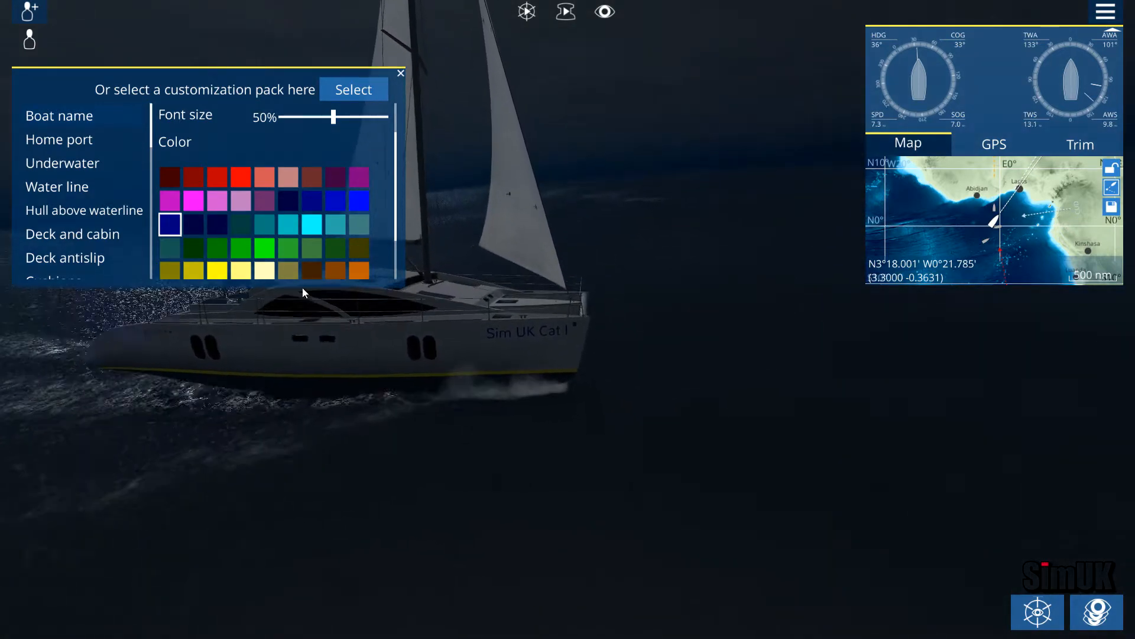
left_click(83, 210)
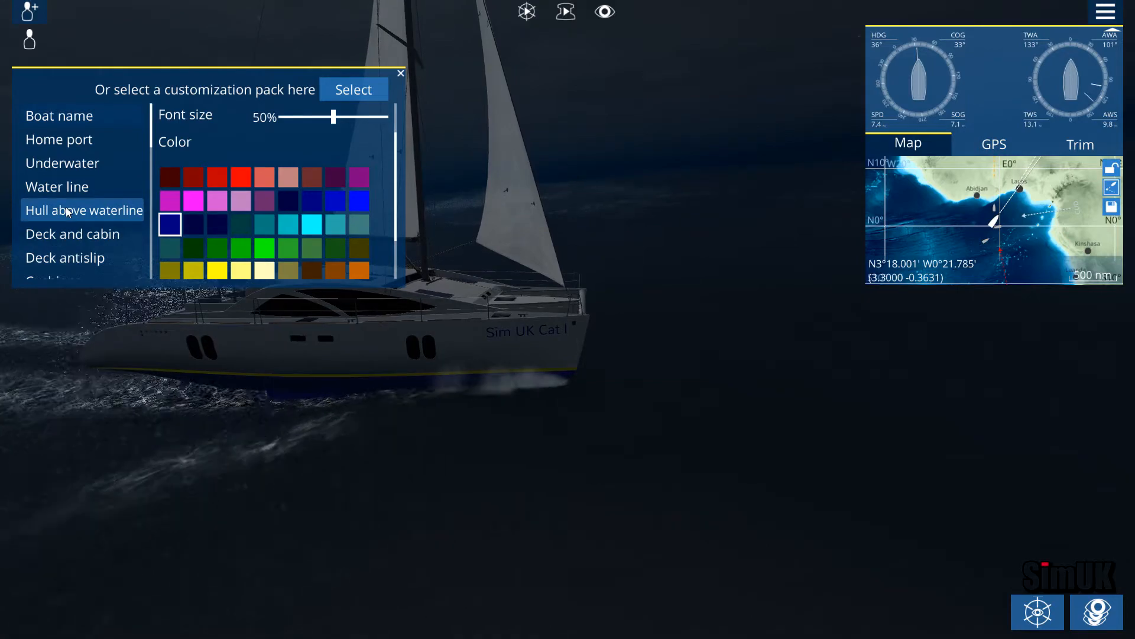
Bring up the hull topsides palette and colour the hull above the waterline dark blue
left_click(73, 233)
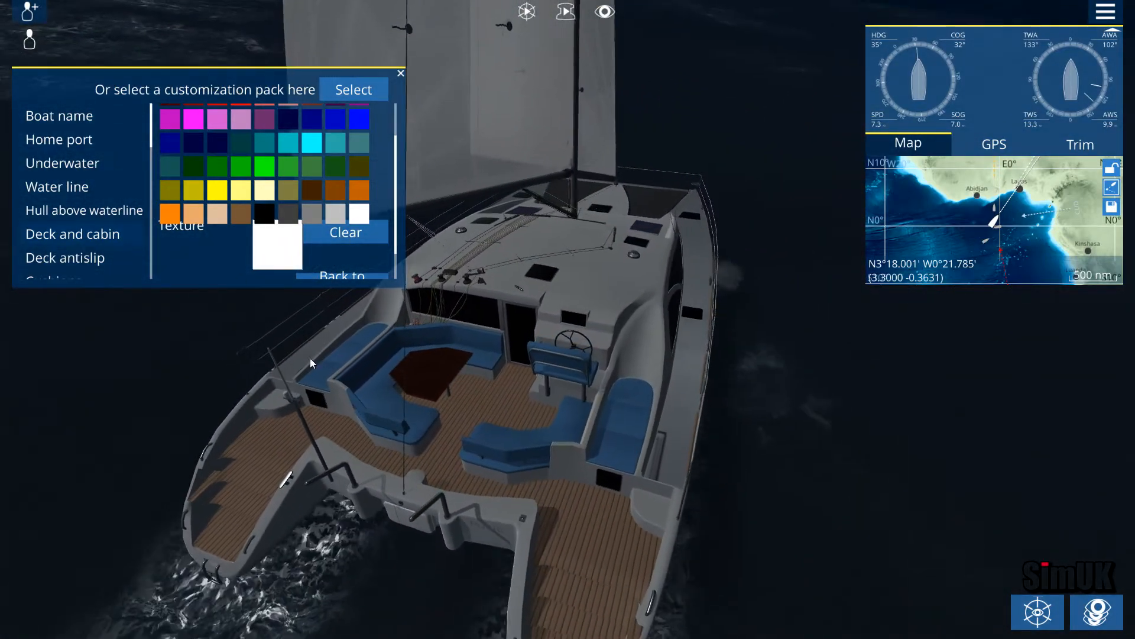
left_click(217, 189)
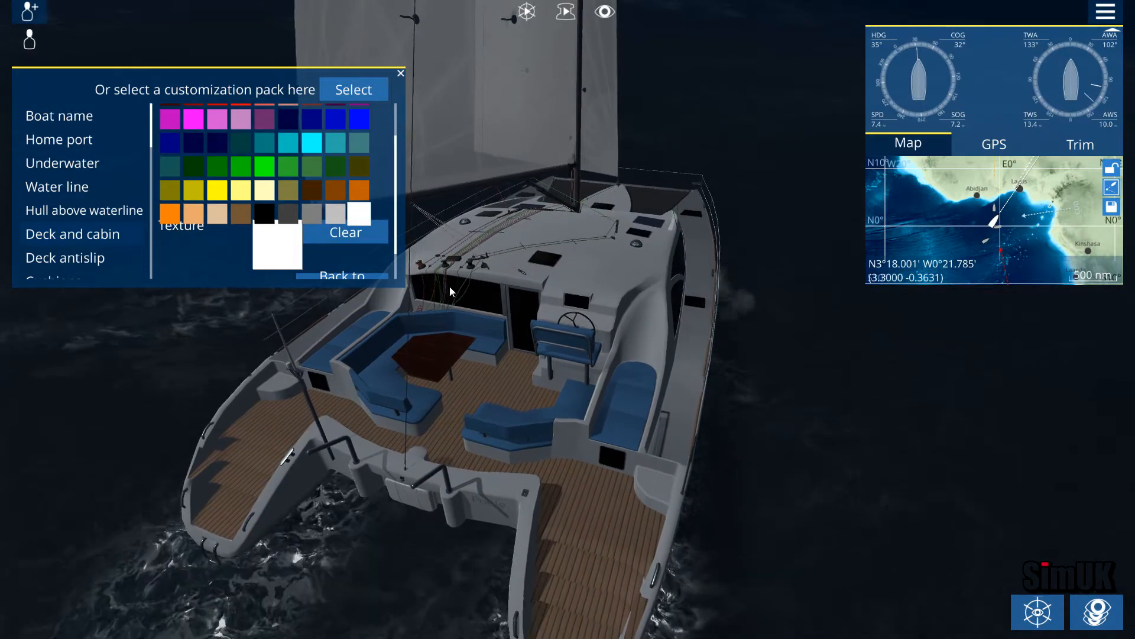
left_click(65, 246)
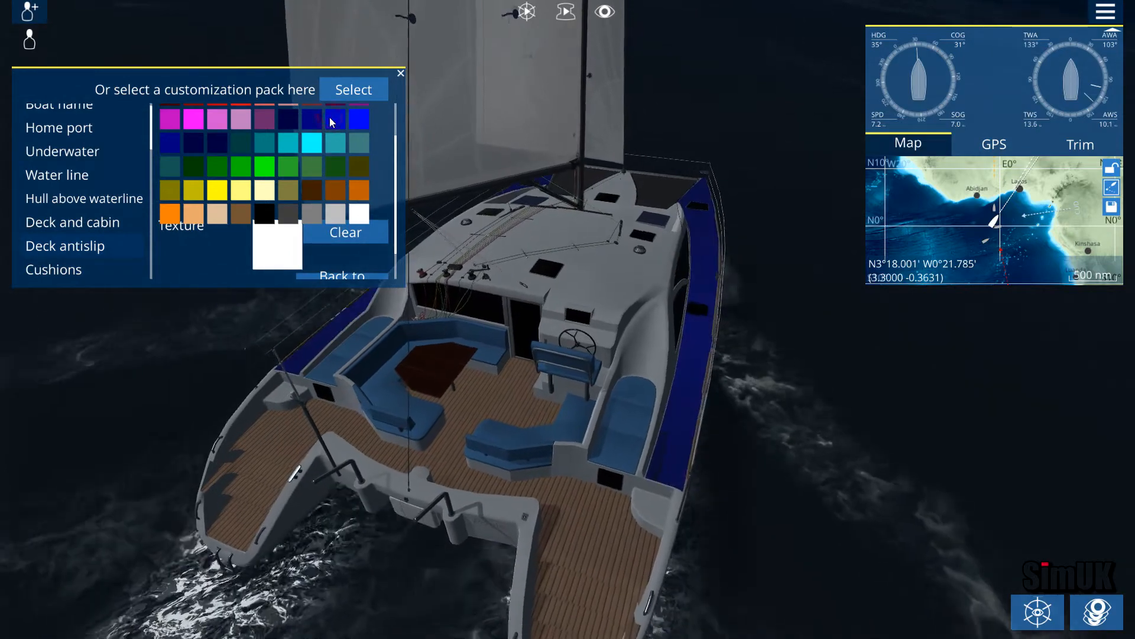
left_click(335, 118)
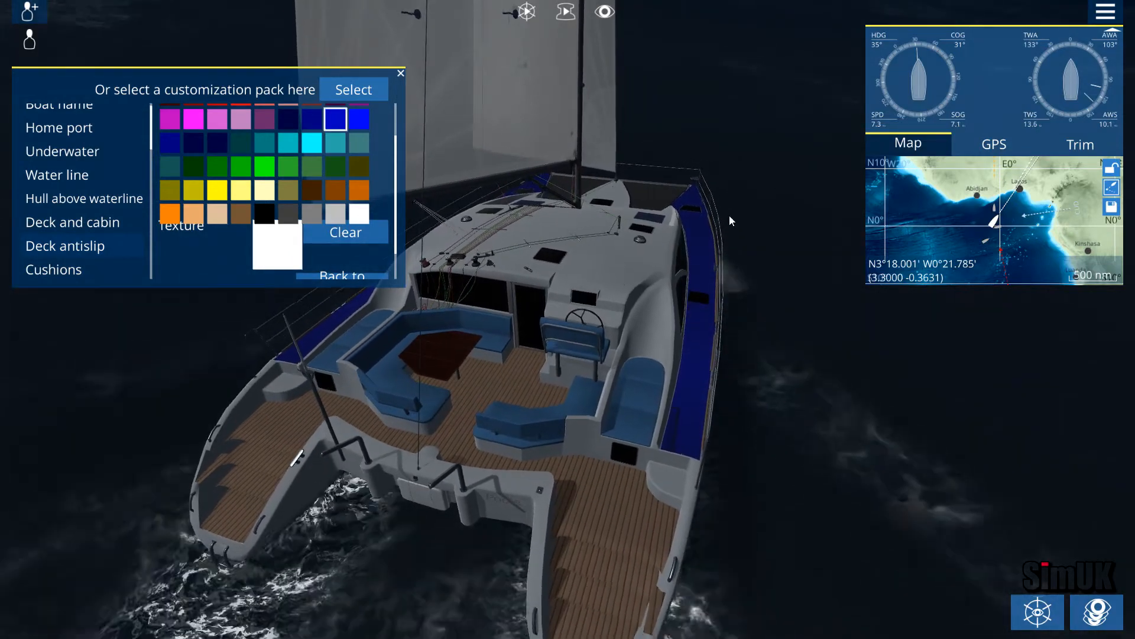
left_click(265, 215)
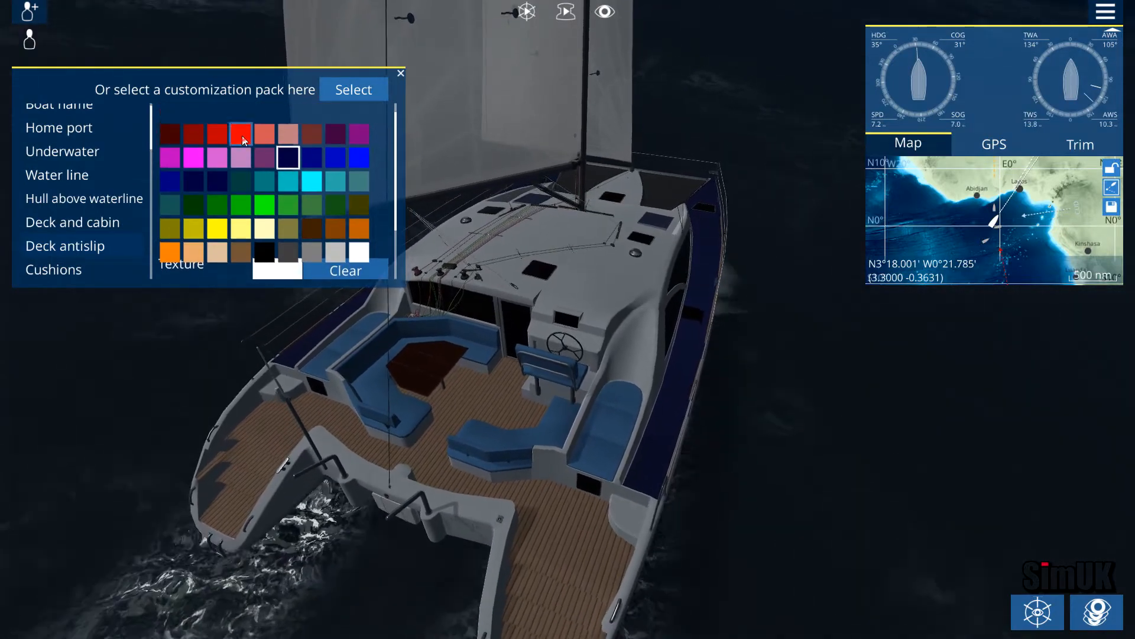
Try red, navy and cyan on the hull topsides and settle on a dark navy shade
left_click(170, 180)
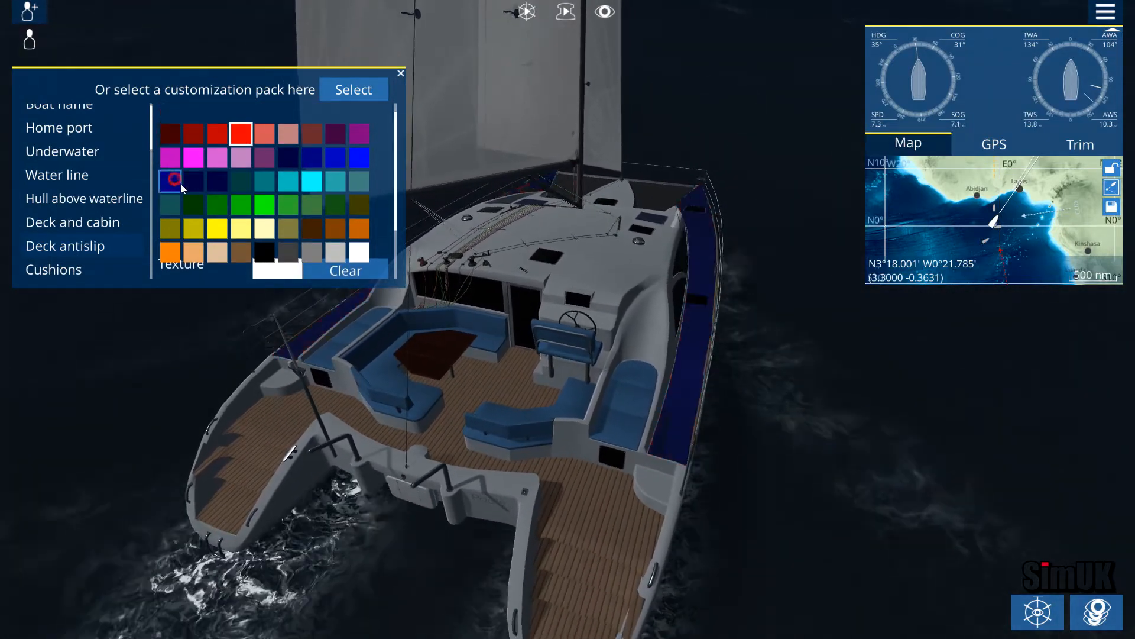
left_click(311, 180)
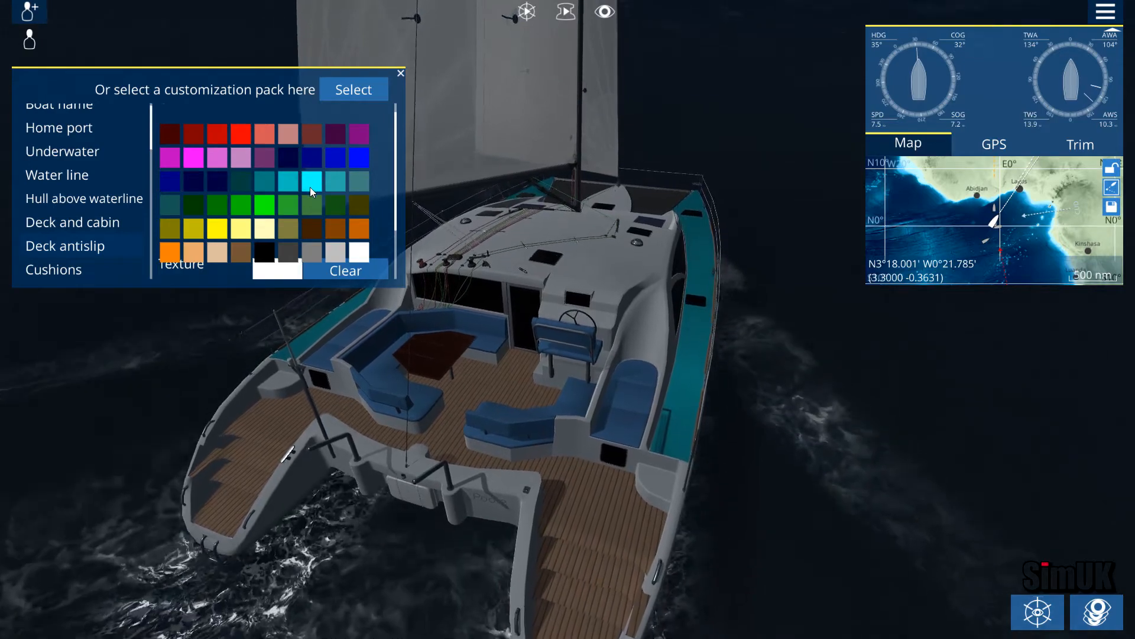
left_click(263, 250)
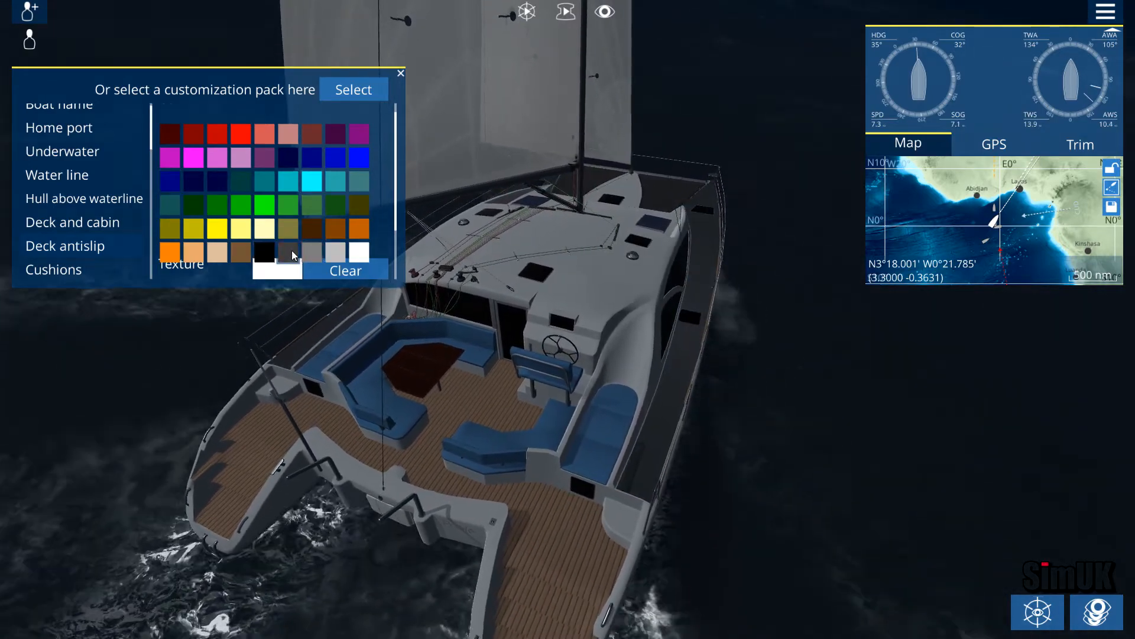
left_click(53, 269)
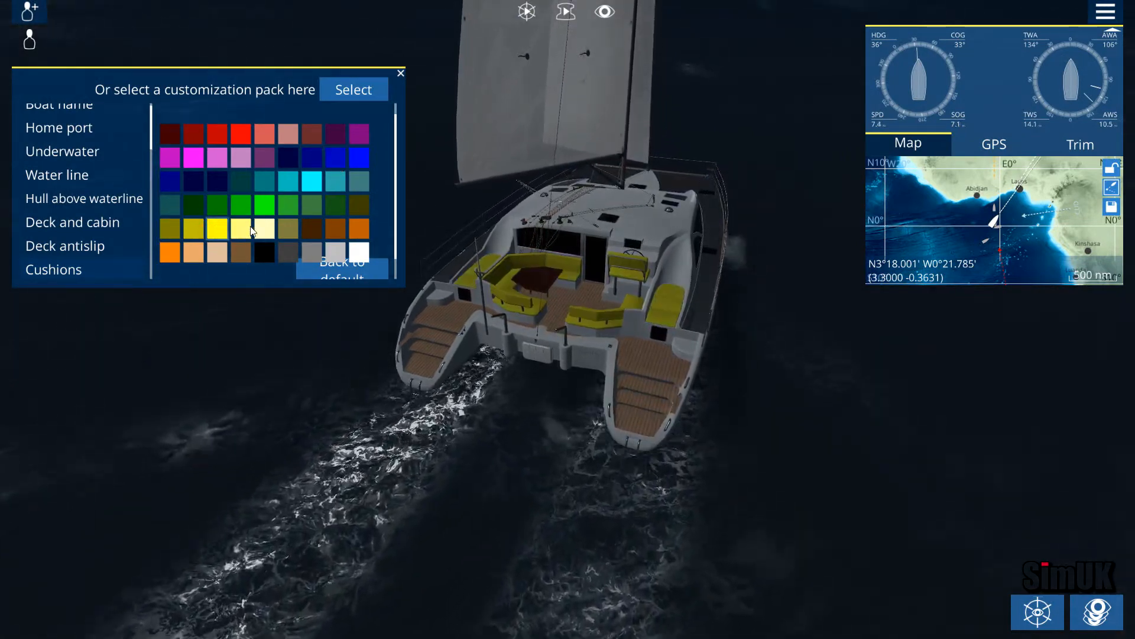
Try yellow on the cockpit cushions, then switch them to navy
left_click(334, 157)
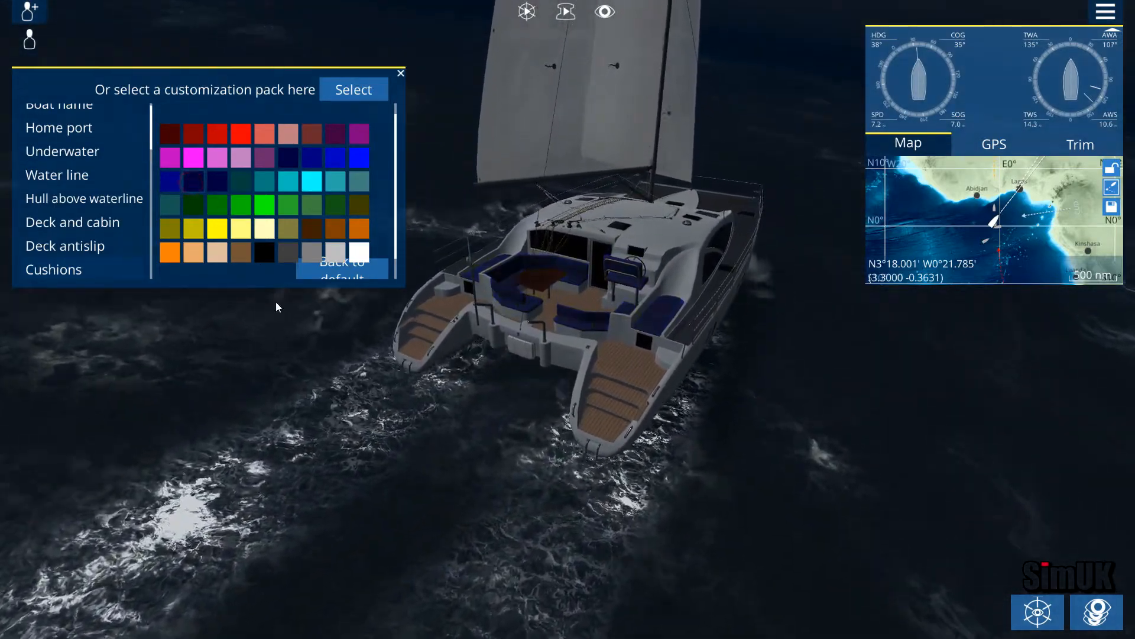
left_click(193, 179)
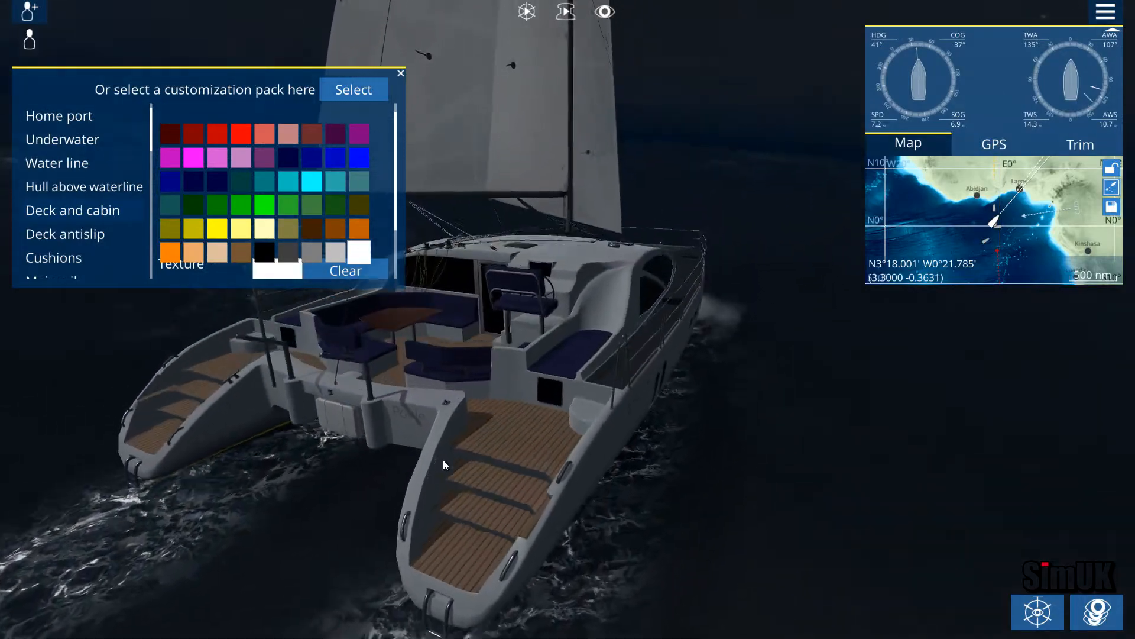
Select a metal hardware part and colour it yellow
left_click(53, 254)
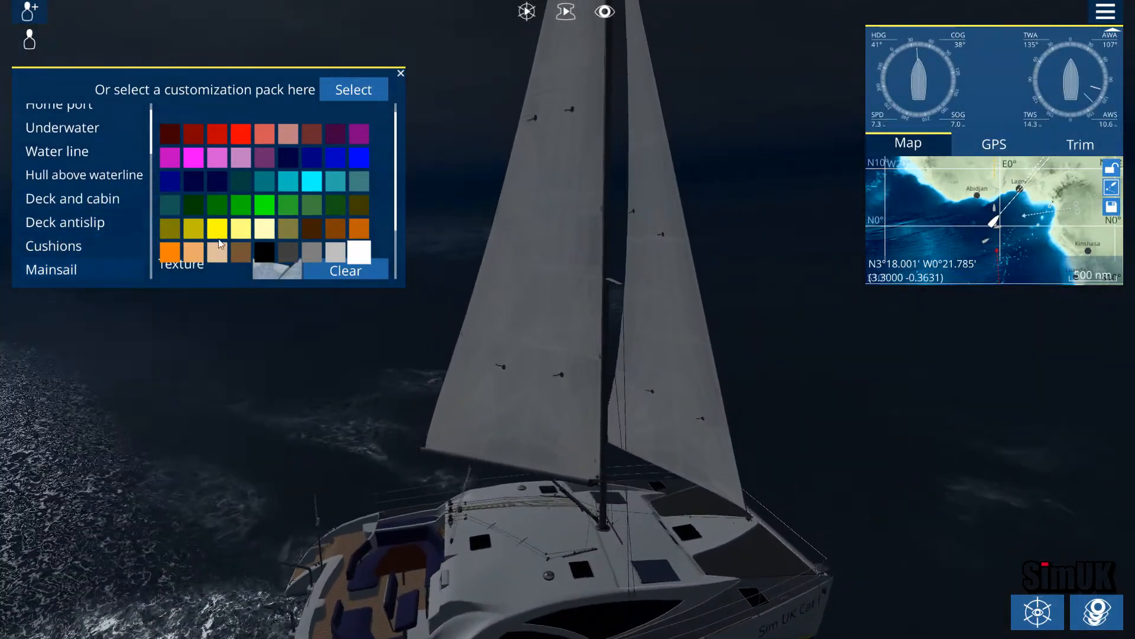
left_click(217, 228)
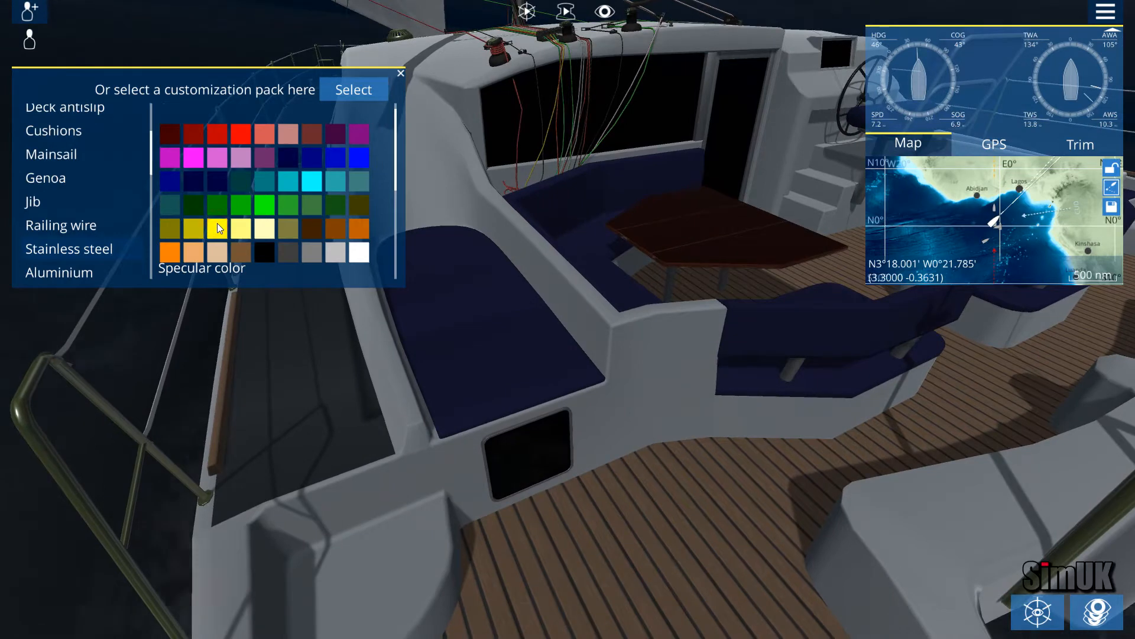
left_click(217, 227)
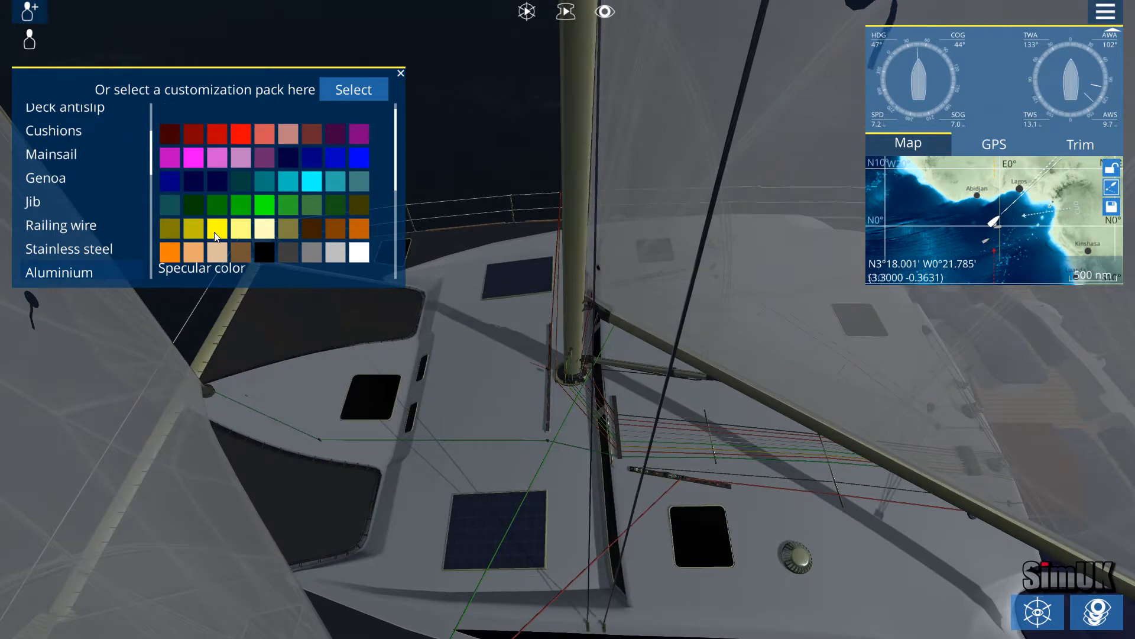
left_click(193, 181)
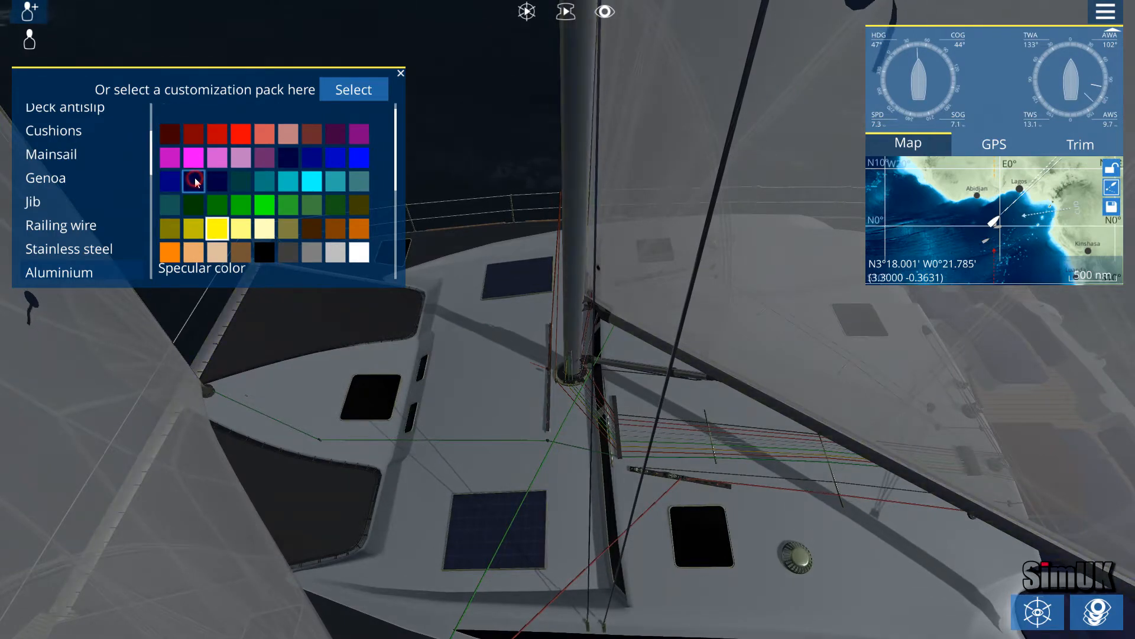
left_click(194, 181)
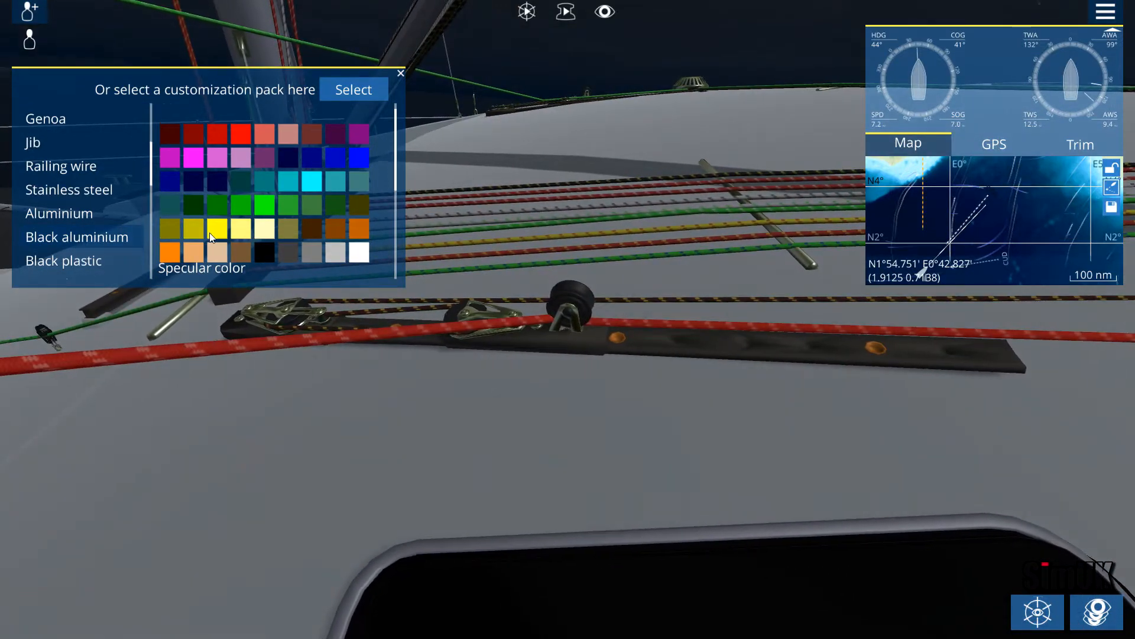
Select a plastic part to show its colour swatches and Smooth slider
left_click(215, 228)
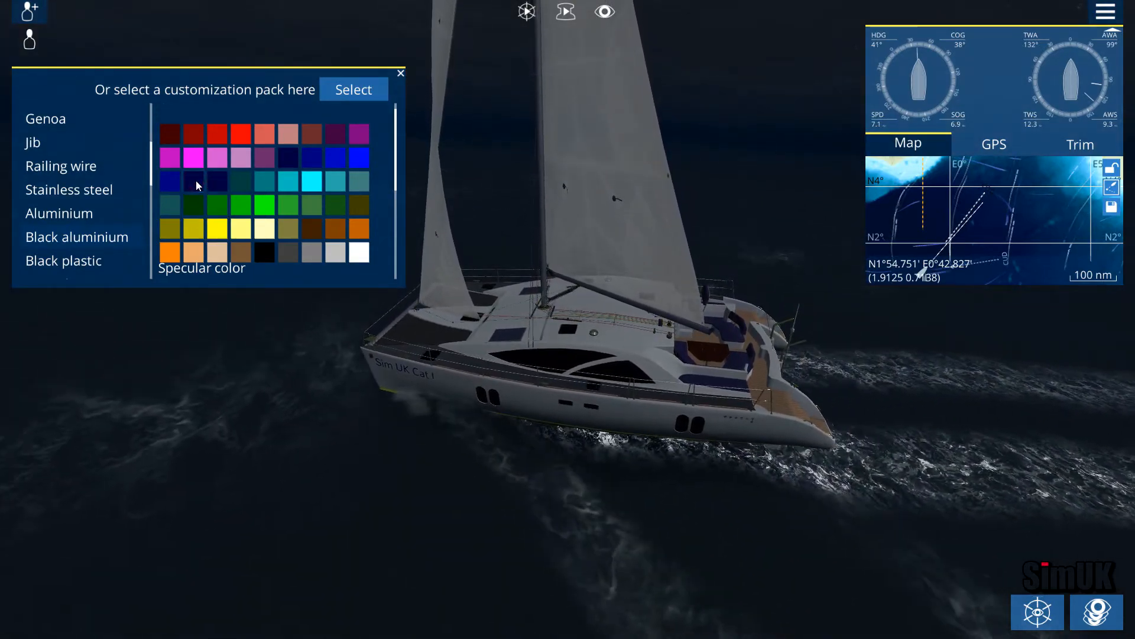
left_click(215, 228)
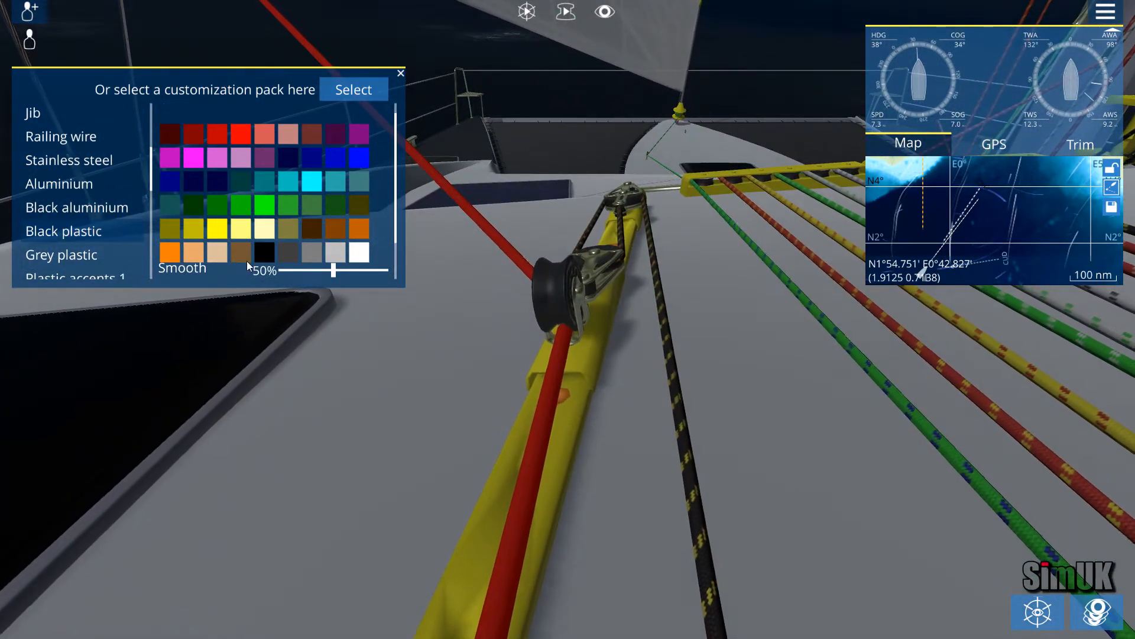
Recolour the black plastic winch parts with the navy swatch
left_click(193, 182)
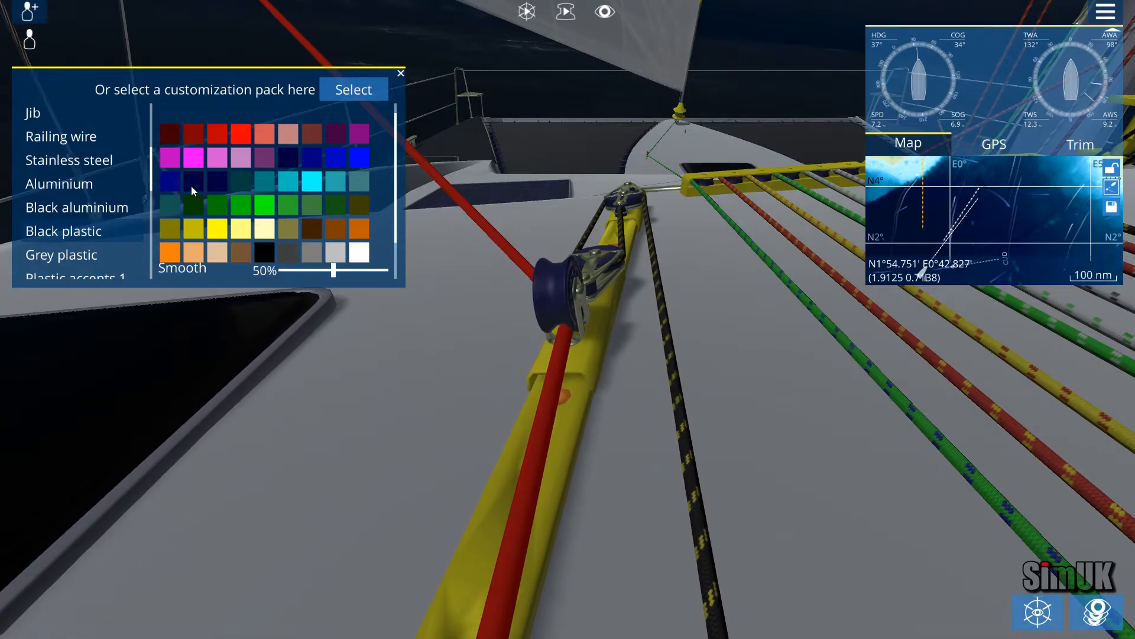
left_click(196, 182)
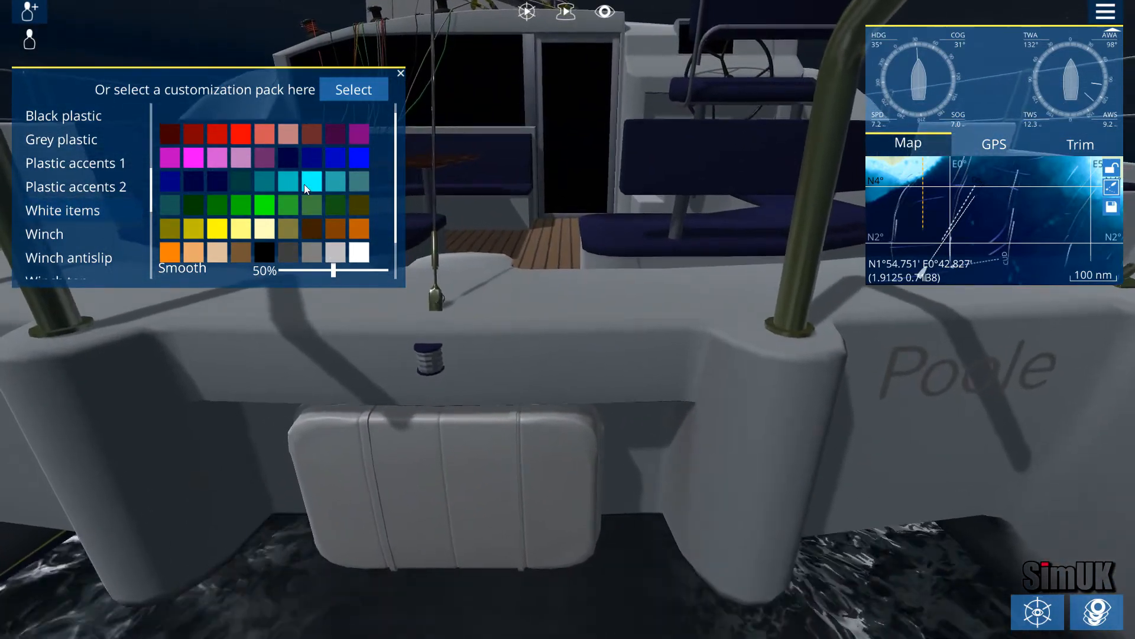
Recolour the white stern fender navy, then move the list down to the rope entries
left_click(311, 157)
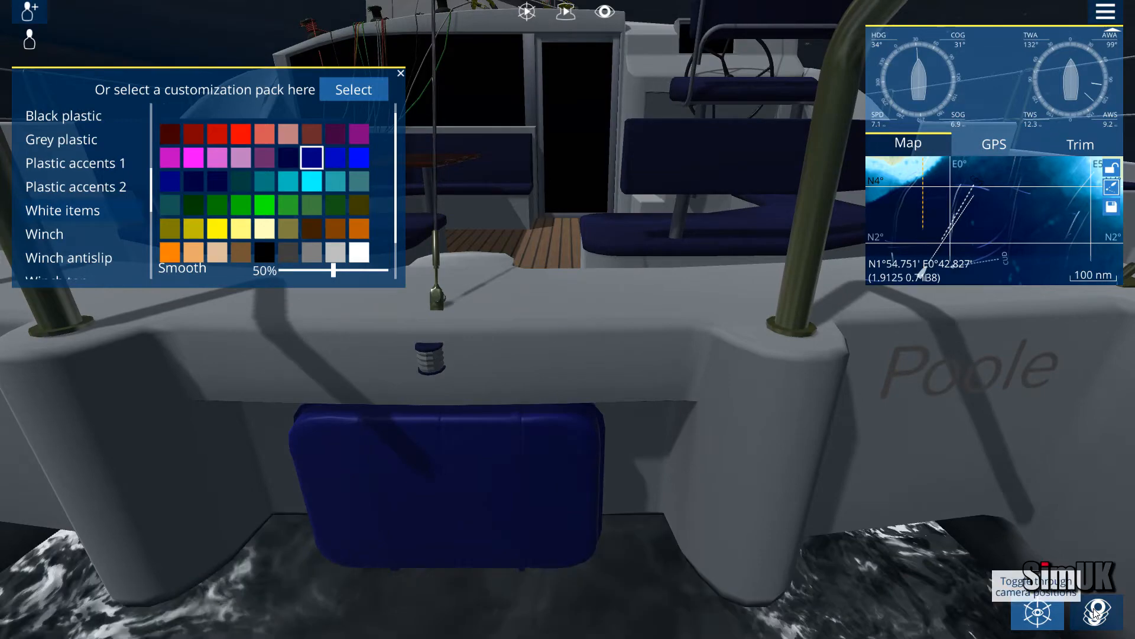
left_click(195, 181)
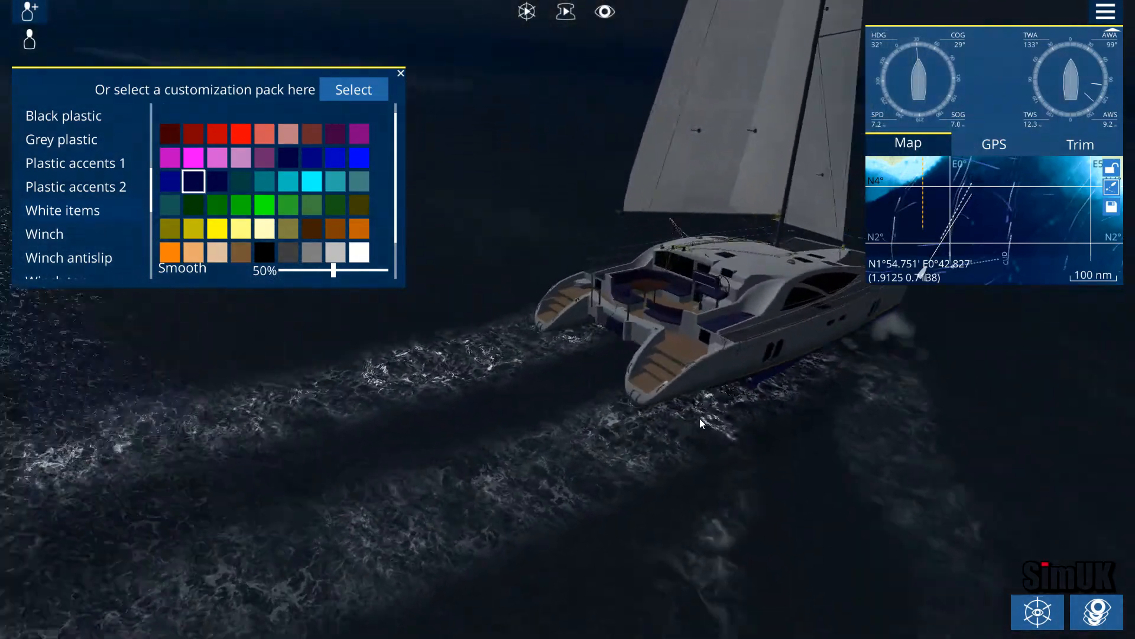
scroll("down", 3)
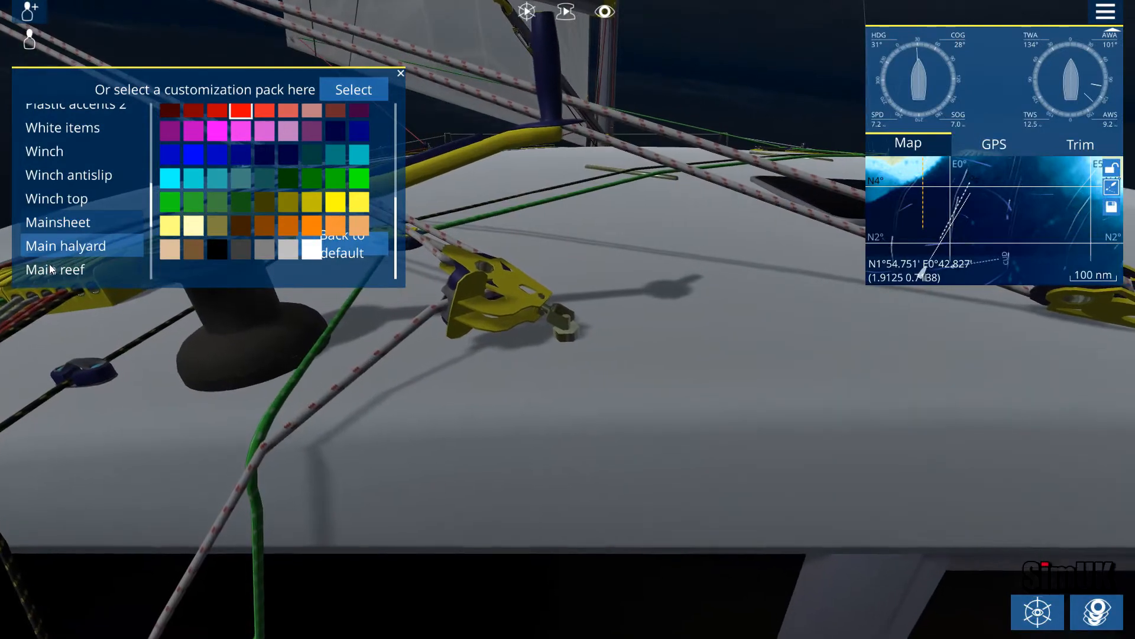
Move through the rope entries and select the Cunningham line for recolouring
scroll("down", 3)
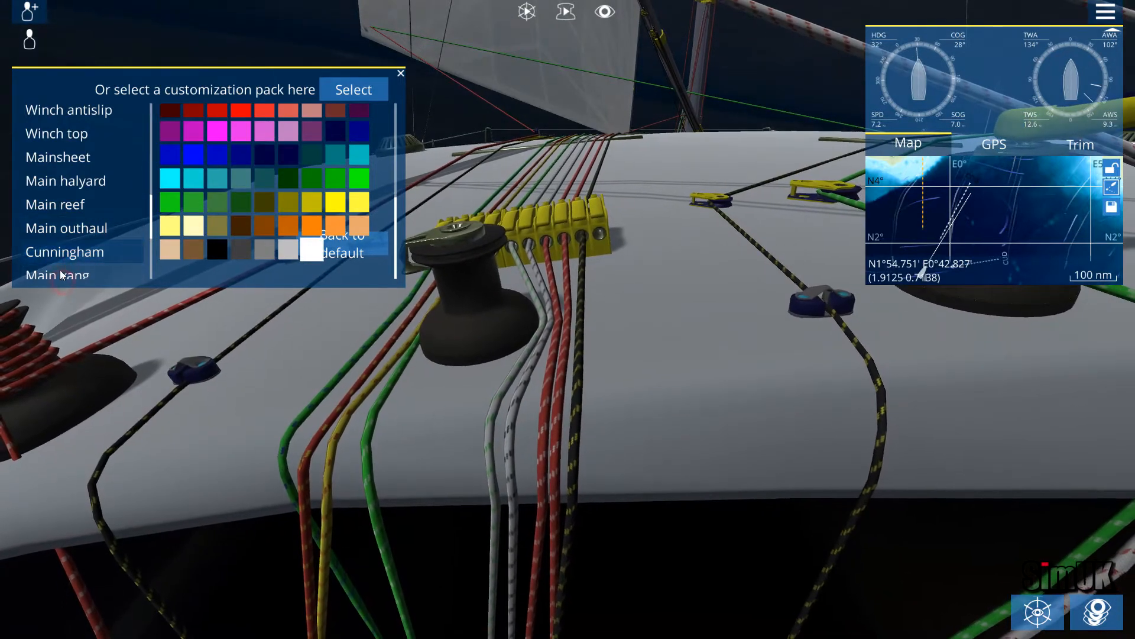
left_click(57, 262)
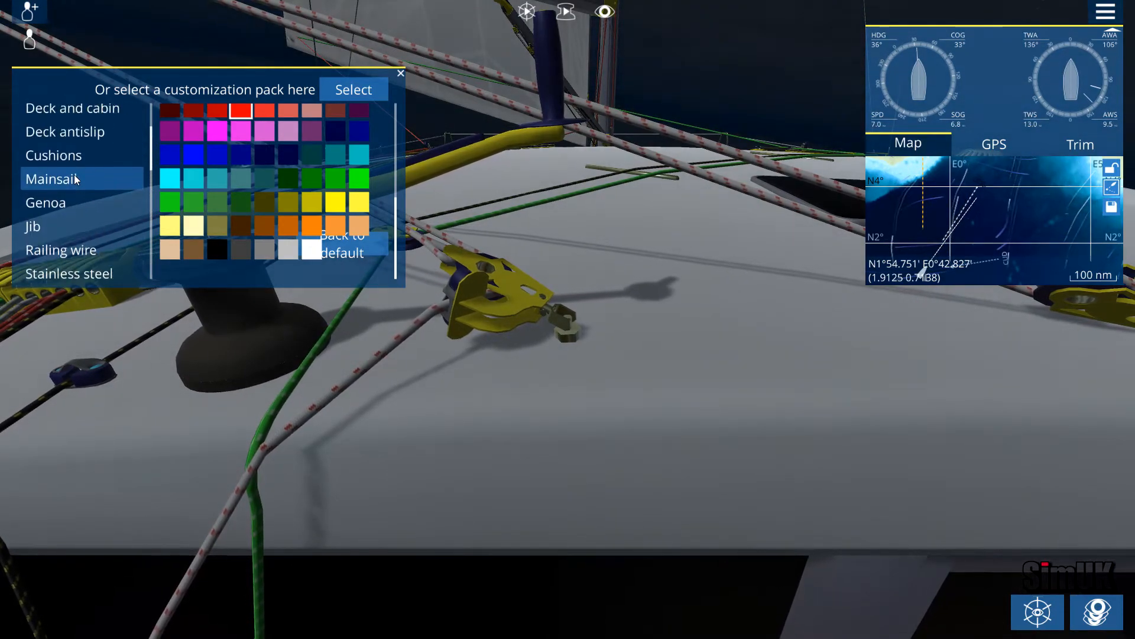
Select the jib, colour it yellow and close the customization panel
left_click(51, 179)
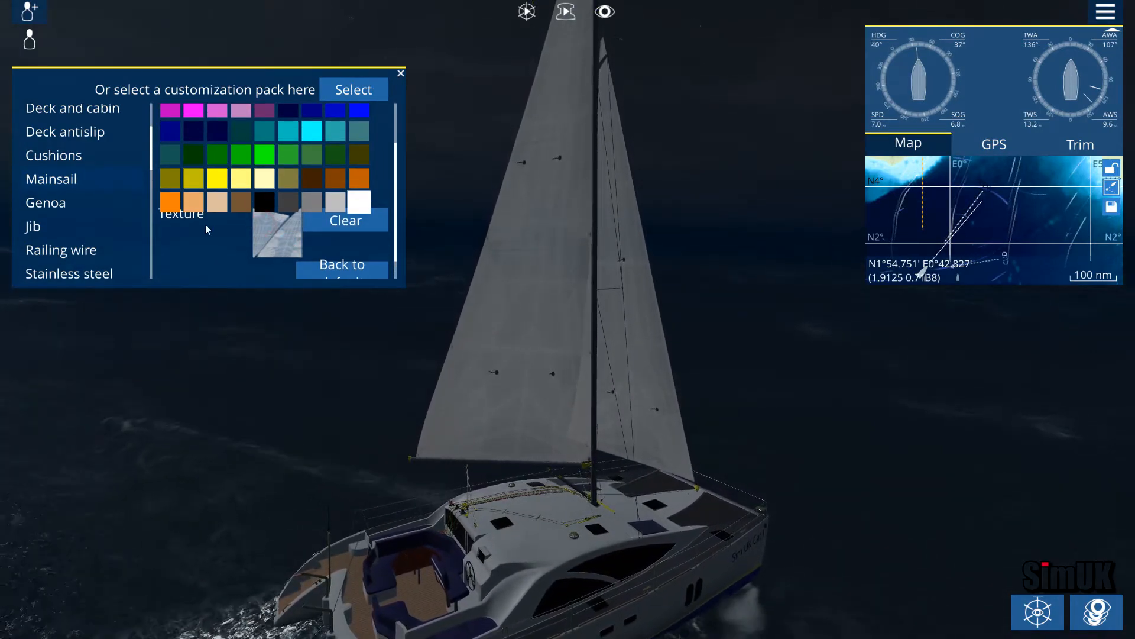
left_click(34, 226)
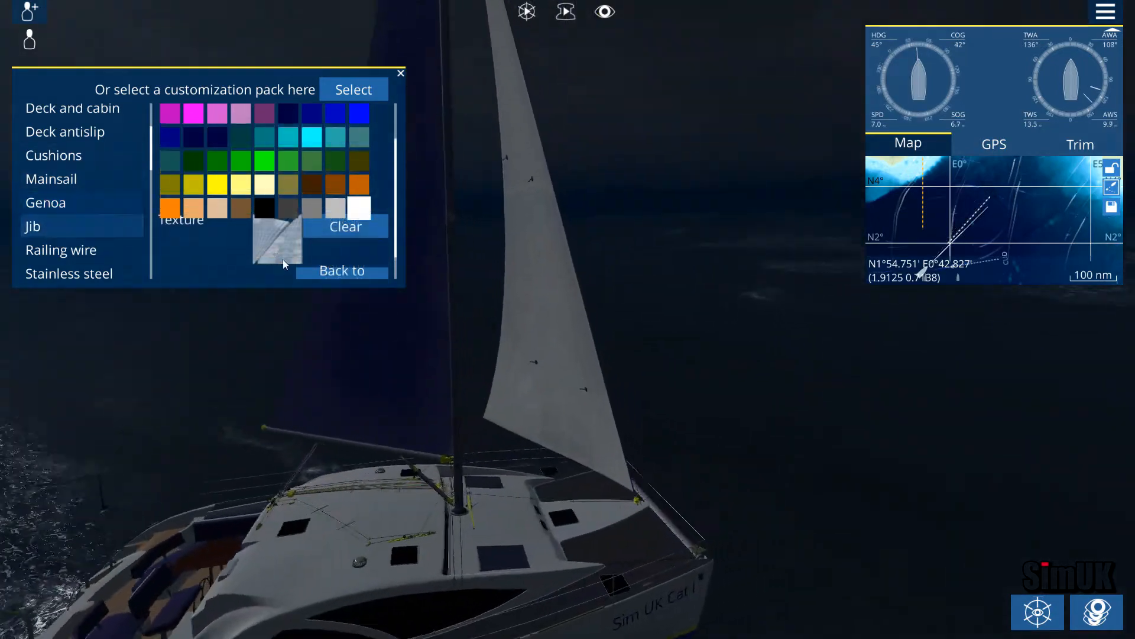
left_click(216, 184)
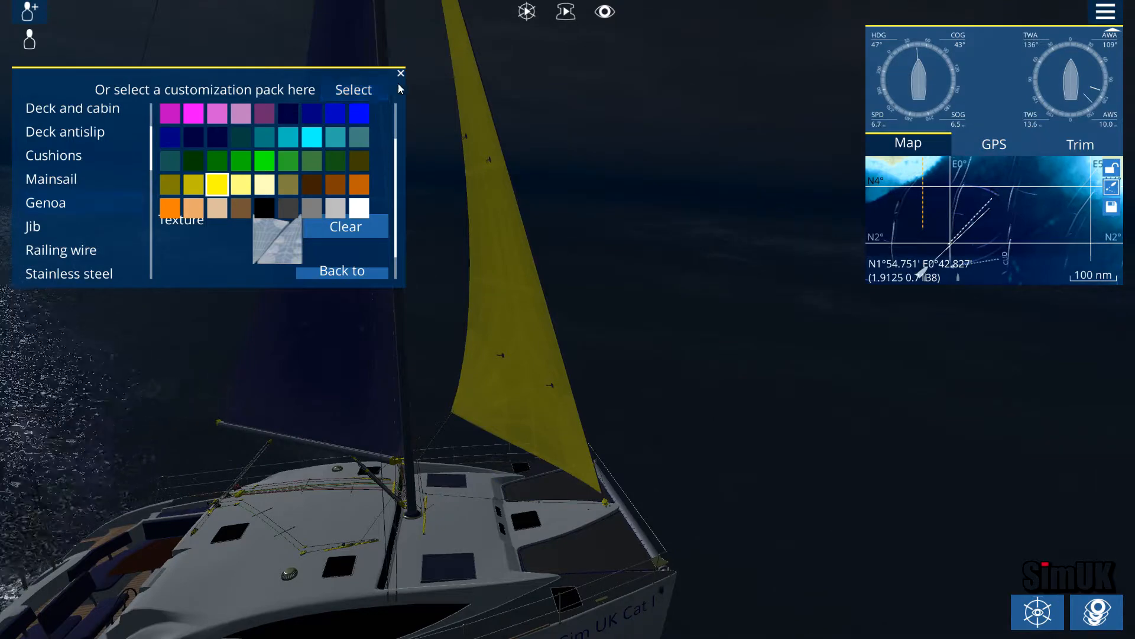
left_click(399, 72)
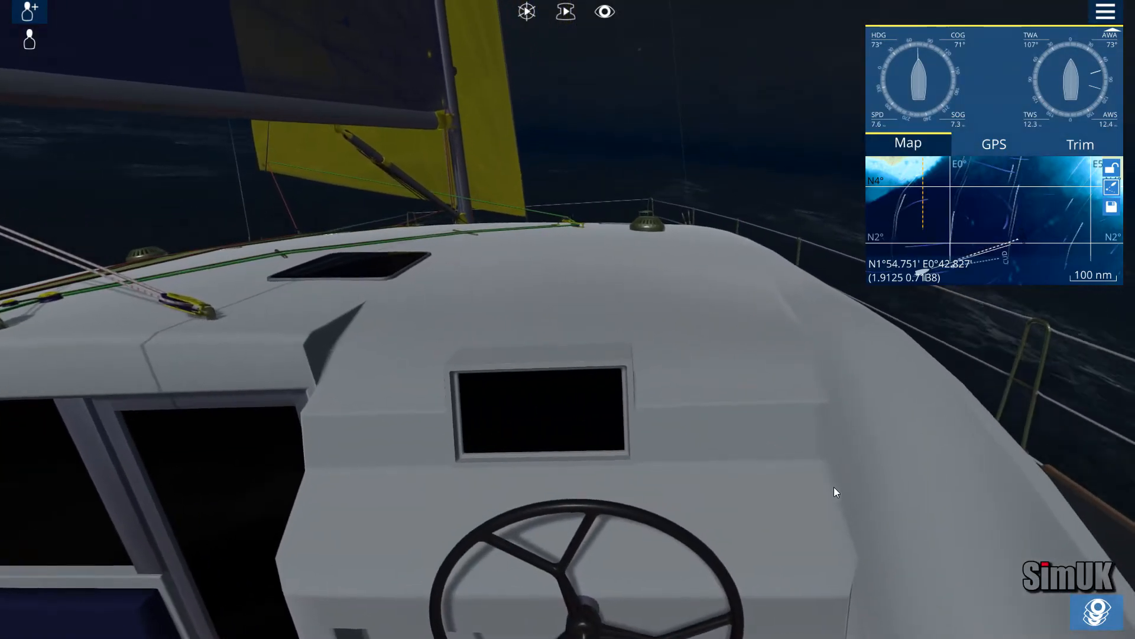
Turn the camera from the stern wake toward the labelled sail lines on the cabin top
left_click(1038, 612)
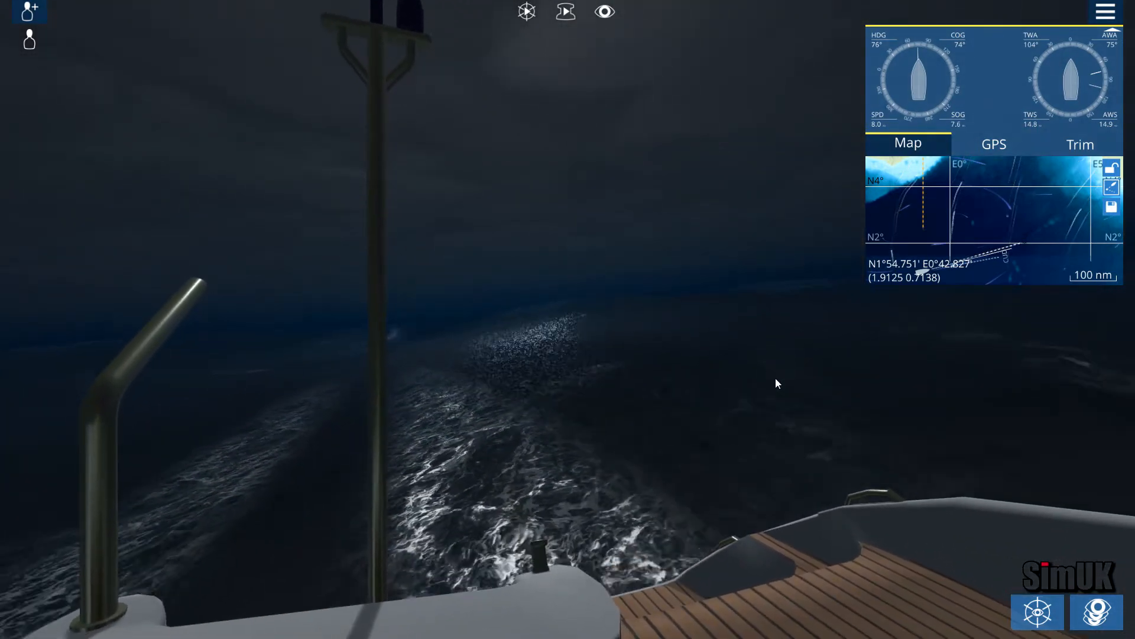
left_click_drag(777, 383, 68, 368)
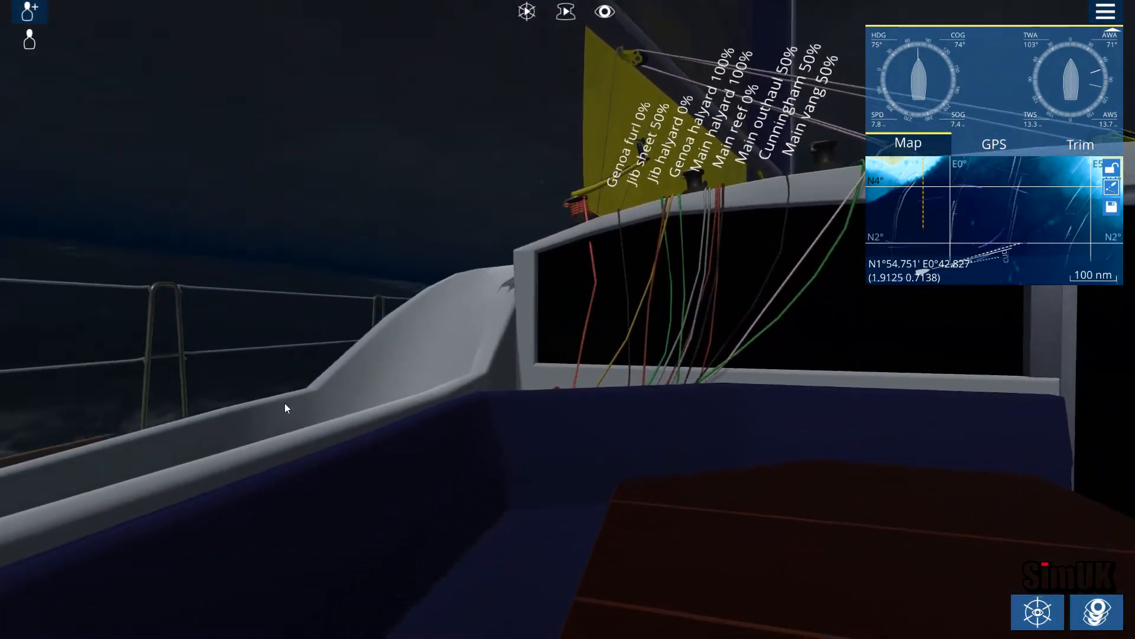
Look across to the steering wheel and helm seat, up at the night sky, then back down
left_click_drag(285, 408, 166, 389)
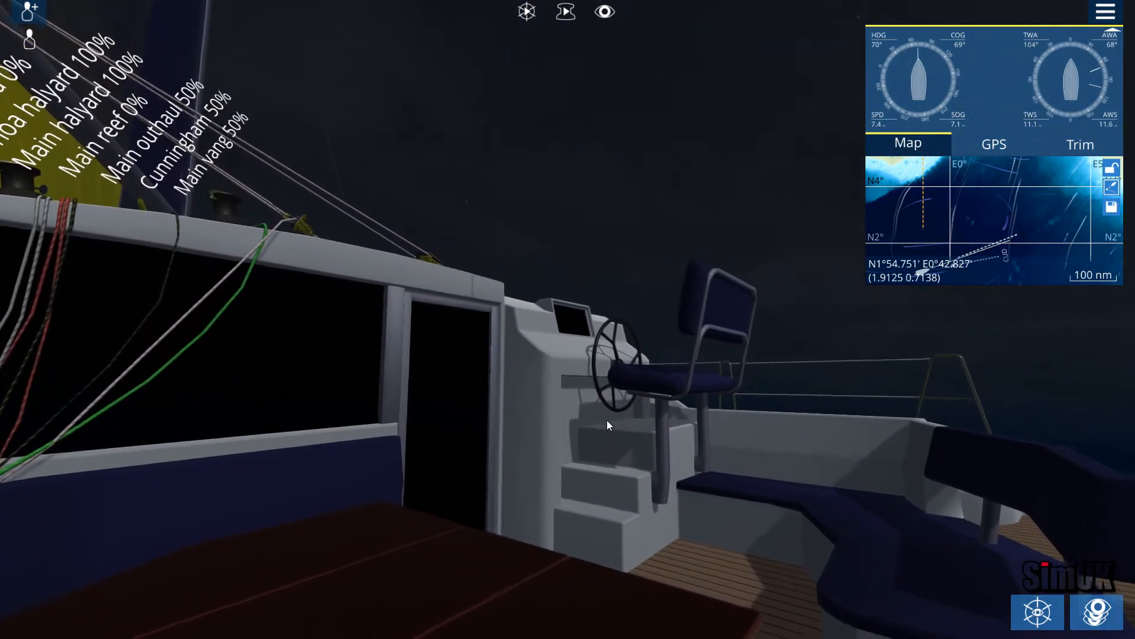
left_click_drag(608, 425, 520, 284)
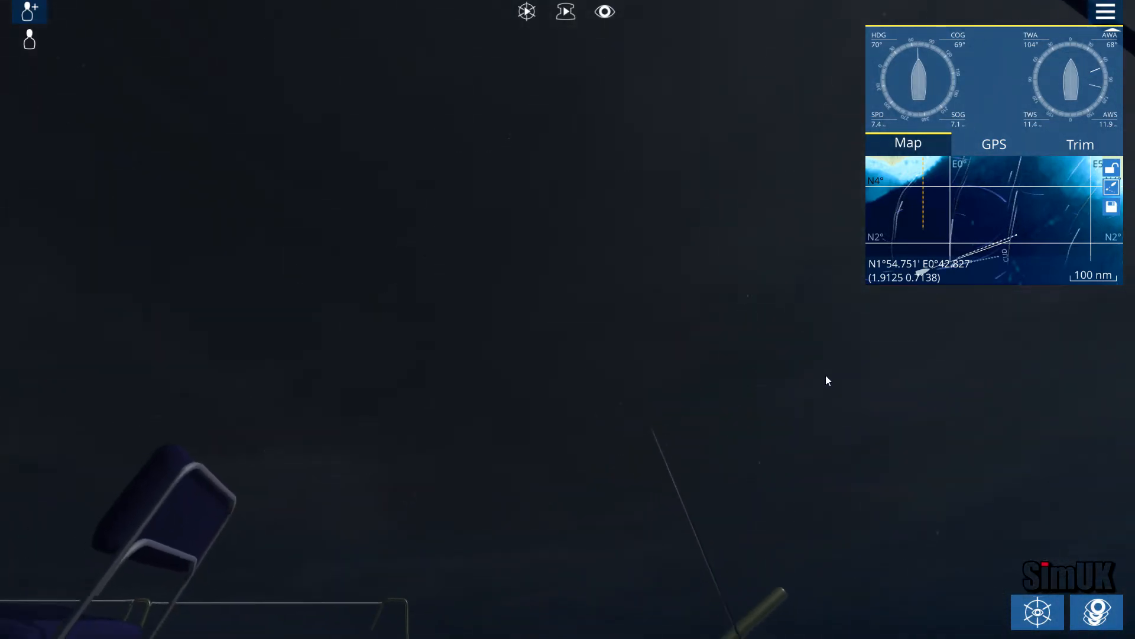
left_click_drag(828, 380, 724, 432)
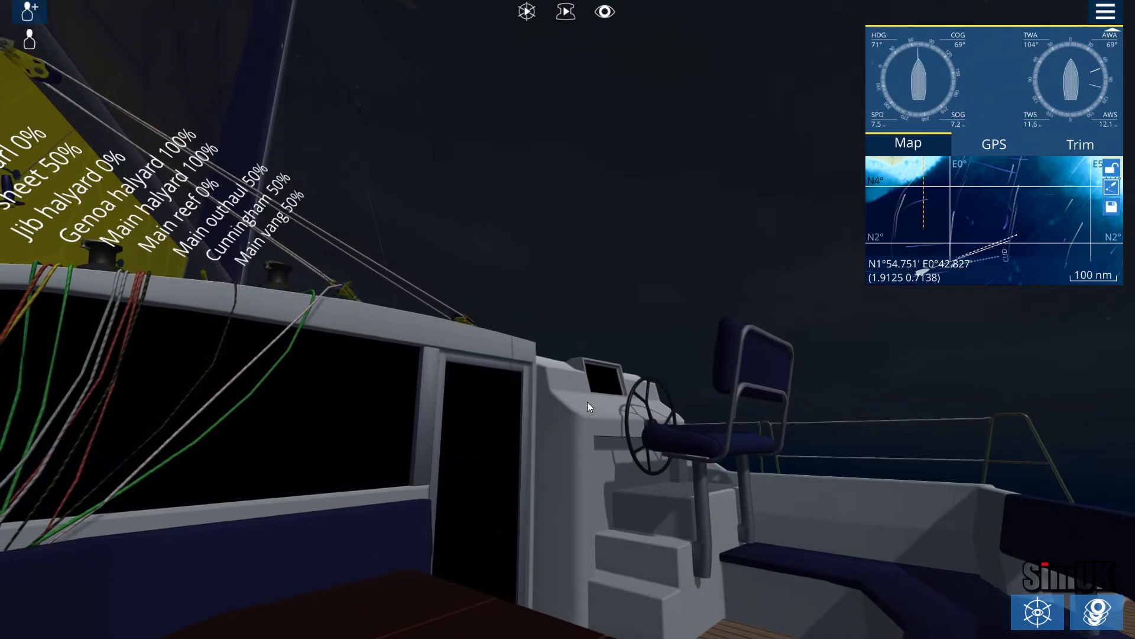
Turn the view aft past the helm seats to the stern rails and moonlit sea
left_click_drag(587, 405, 507, 310)
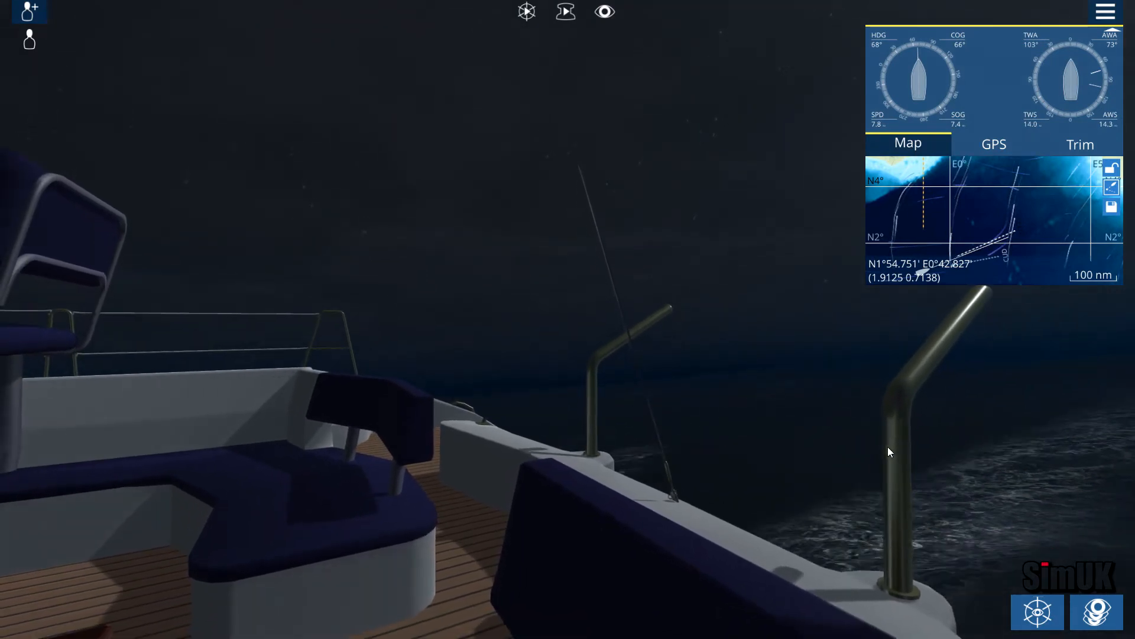
Swing the view forward to the cockpit table, bundled lines and helm station
left_click_drag(890, 451, 668, 428)
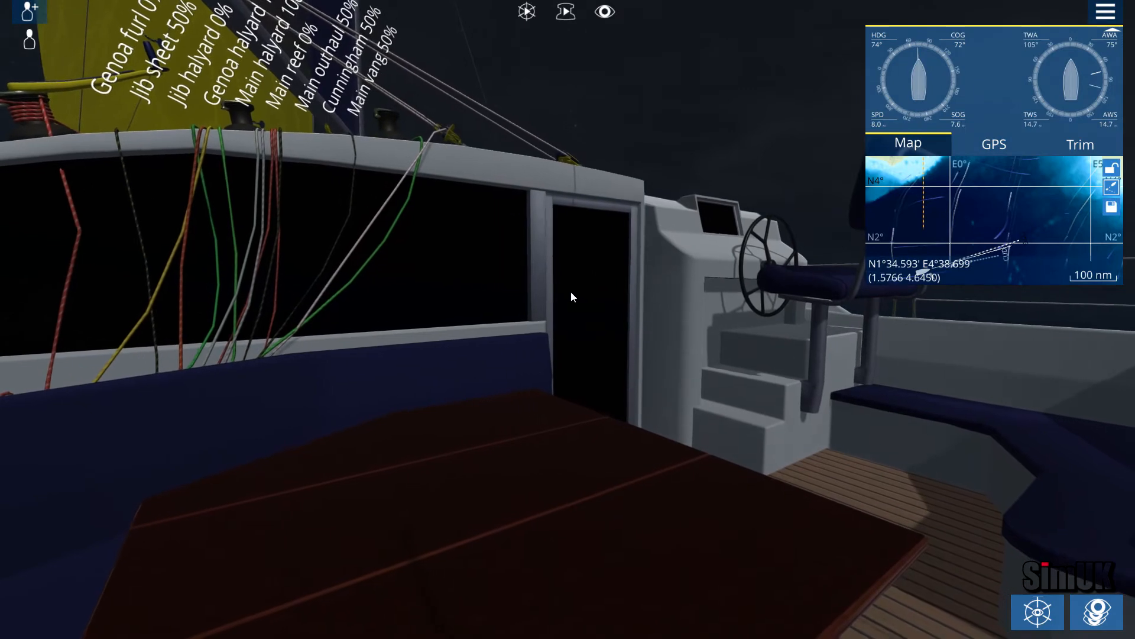
Switch to the cockpit camera facing the yellow jib and labelled control lines
left_click(431, 260)
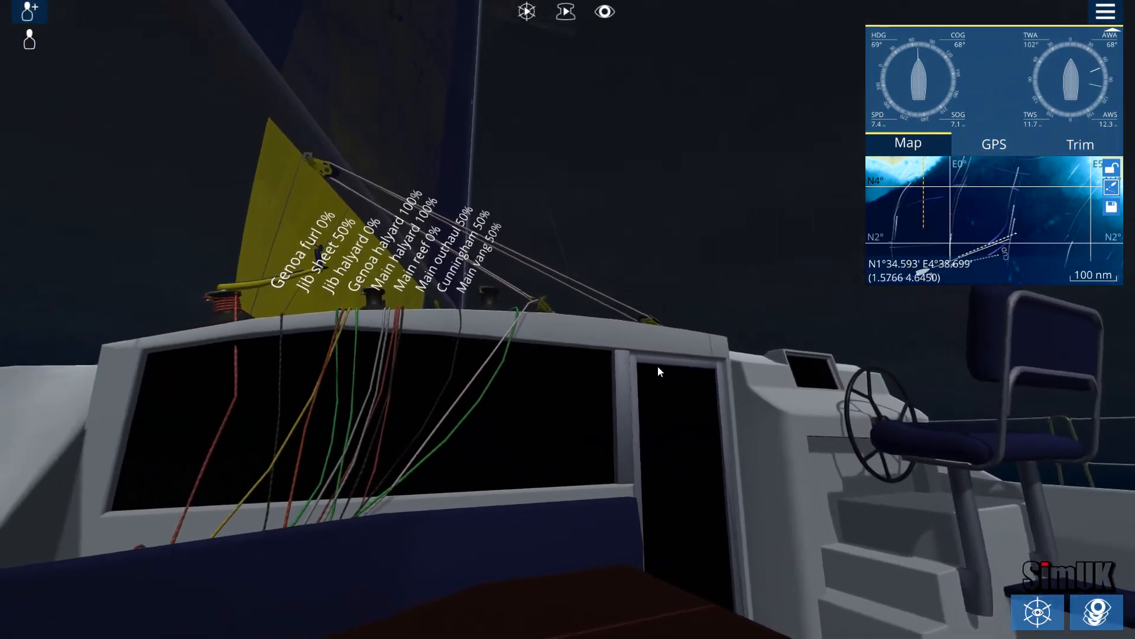
Look across the night cockpit toward the helm seat as the catamaran sails north
left_click_drag(659, 372, 553, 392)
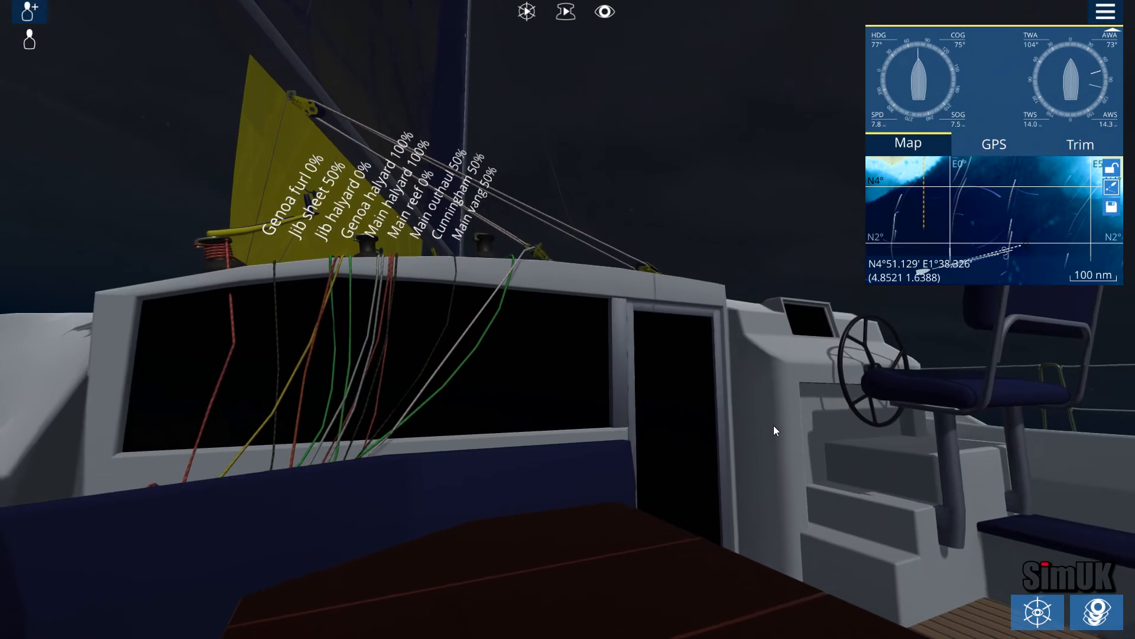
left_click_drag(775, 431, 811, 412)
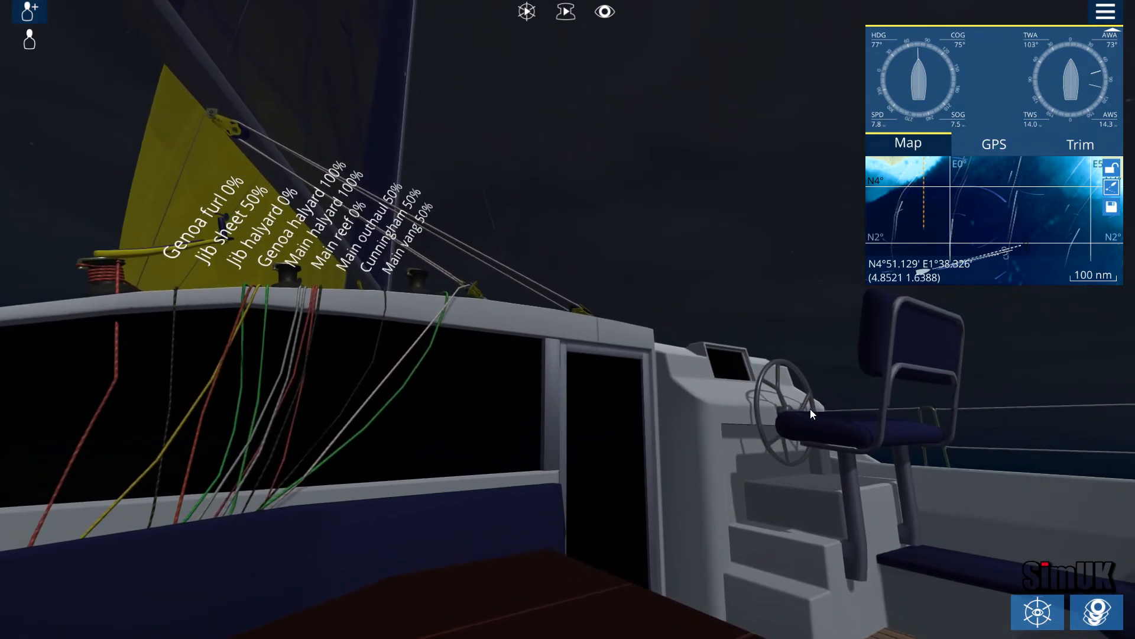